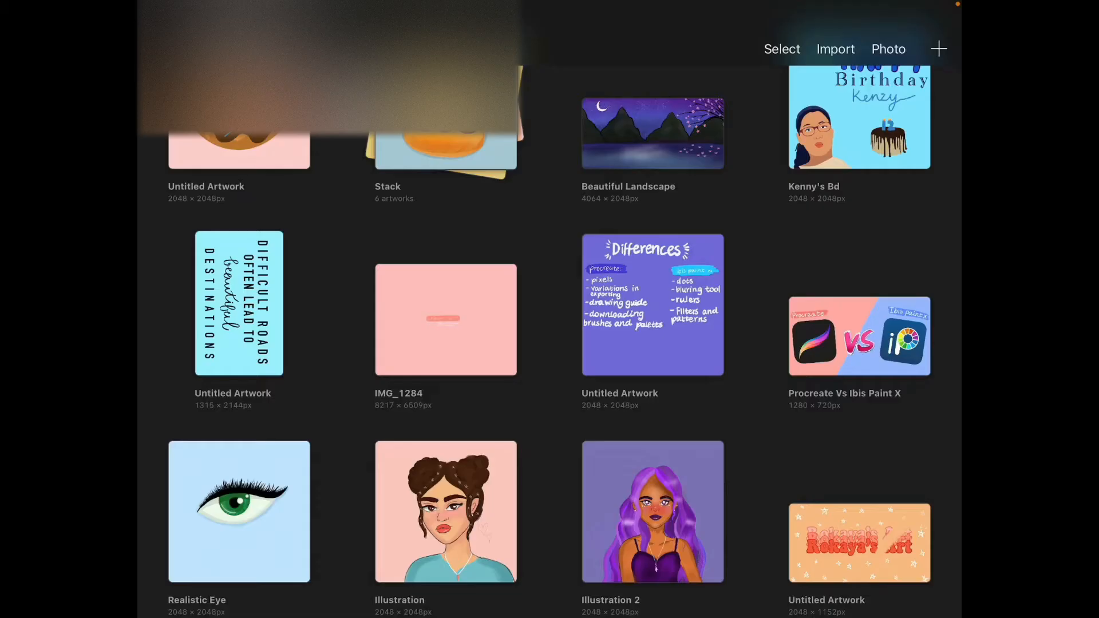
Step: Scroll the gallery and start a custom new canvas from the + menu
scroll("up", 3)
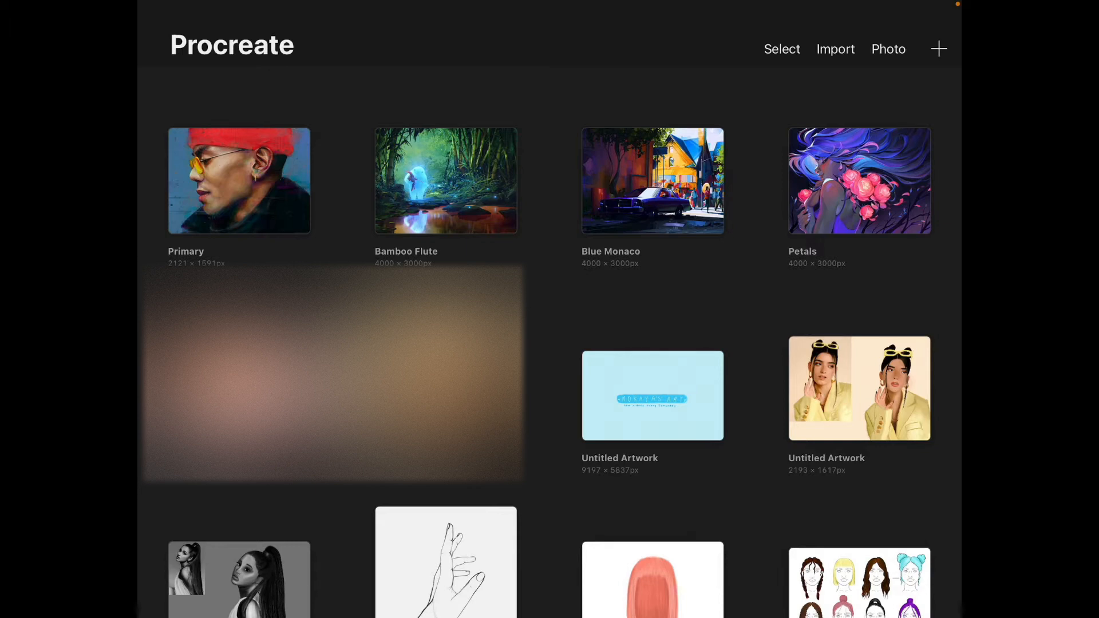
scroll("down", 3)
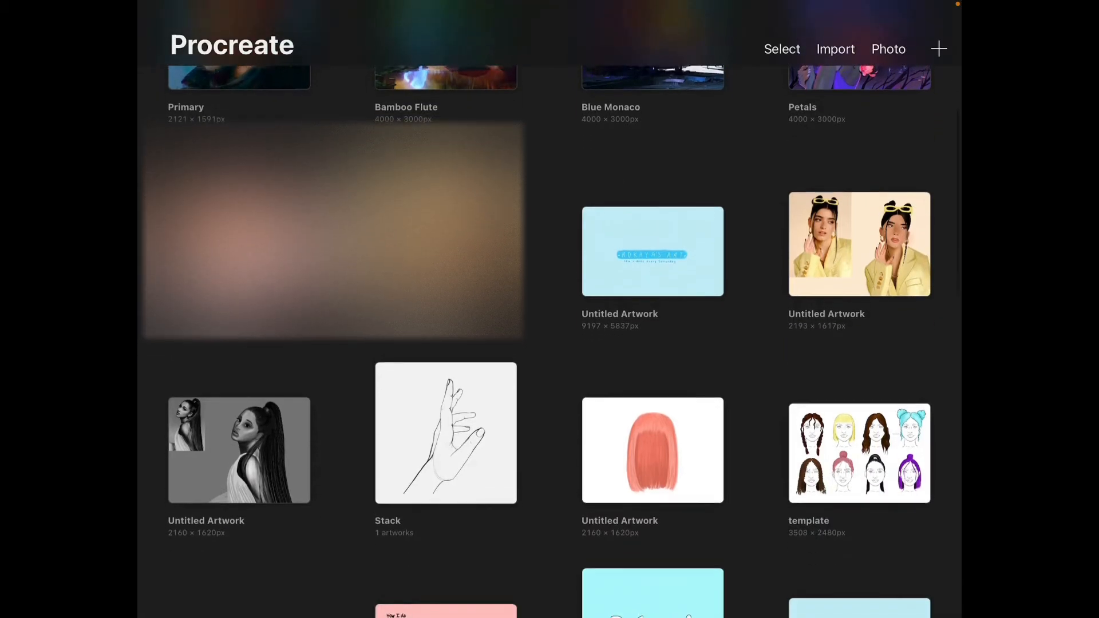
scroll("up", 3)
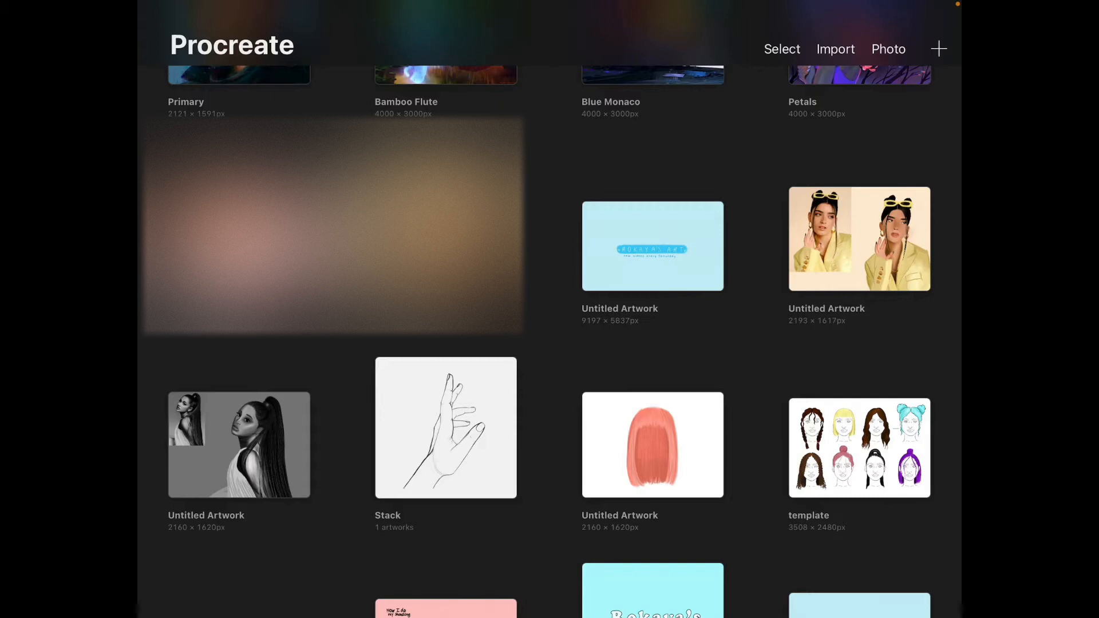
left_click(938, 49)
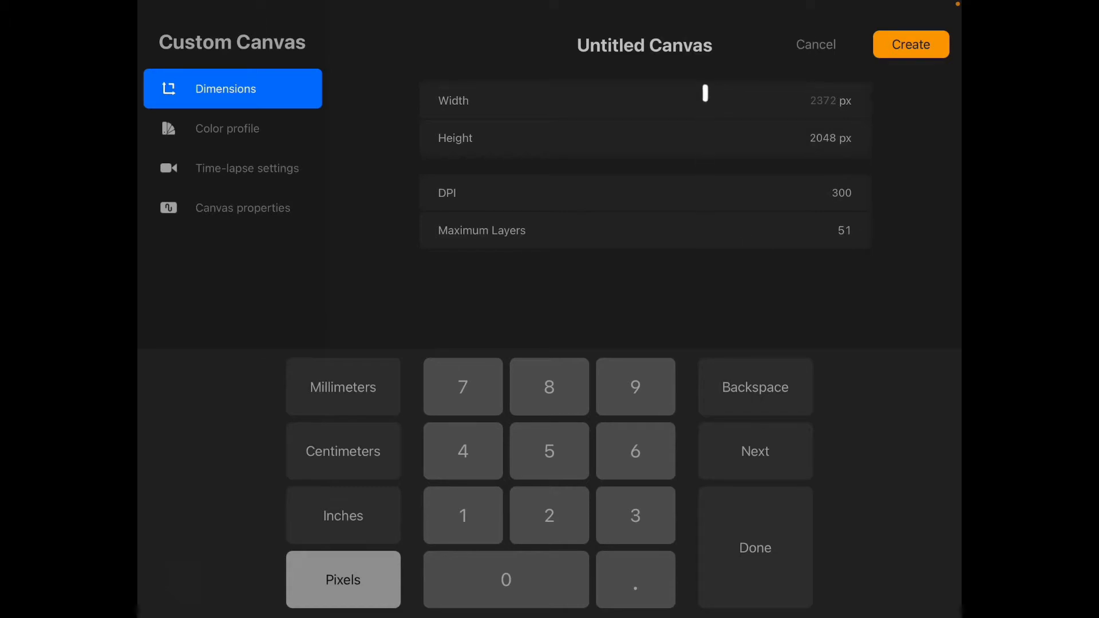
Step: Browse Color profile, Time-lapse and Dimensions settings, switch units to Centimeters, then cancel the custom canvas
left_click(227, 128)
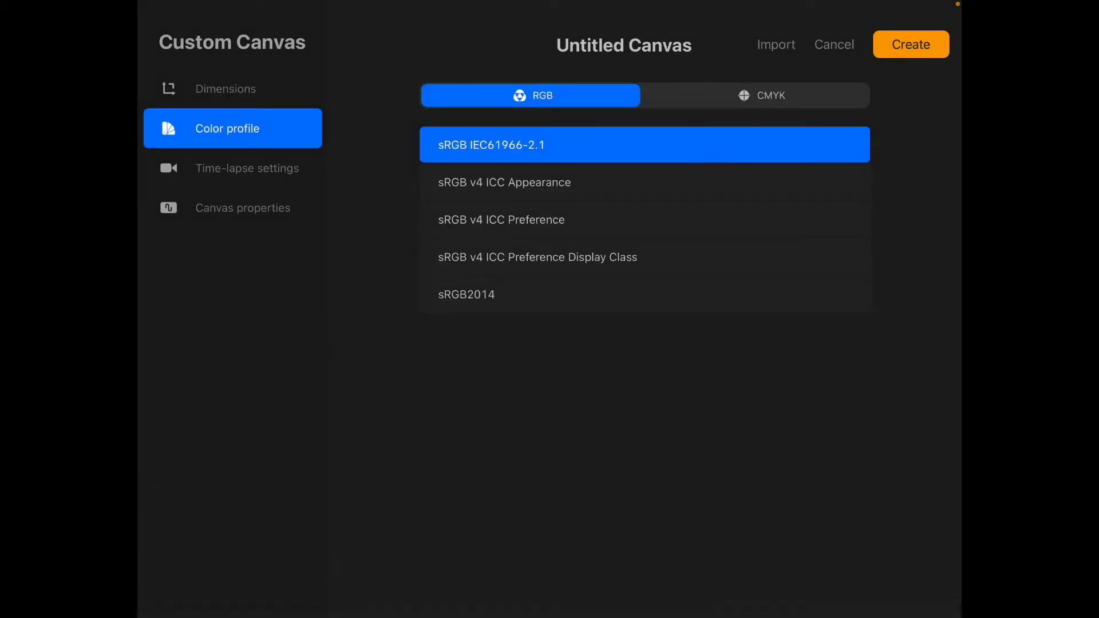
left_click(247, 168)
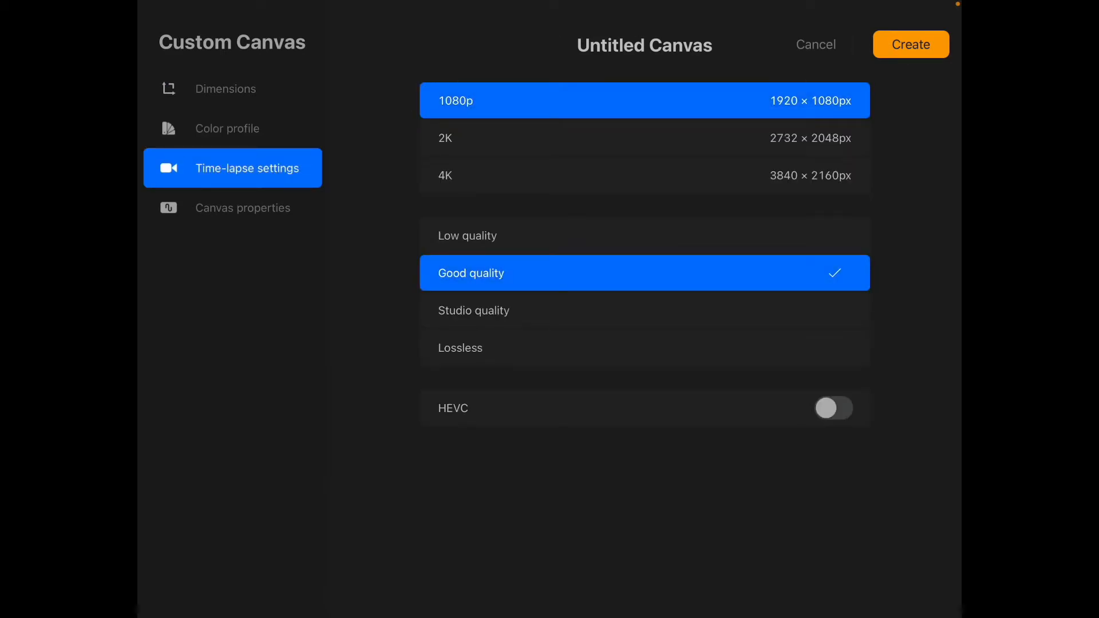
left_click(227, 128)
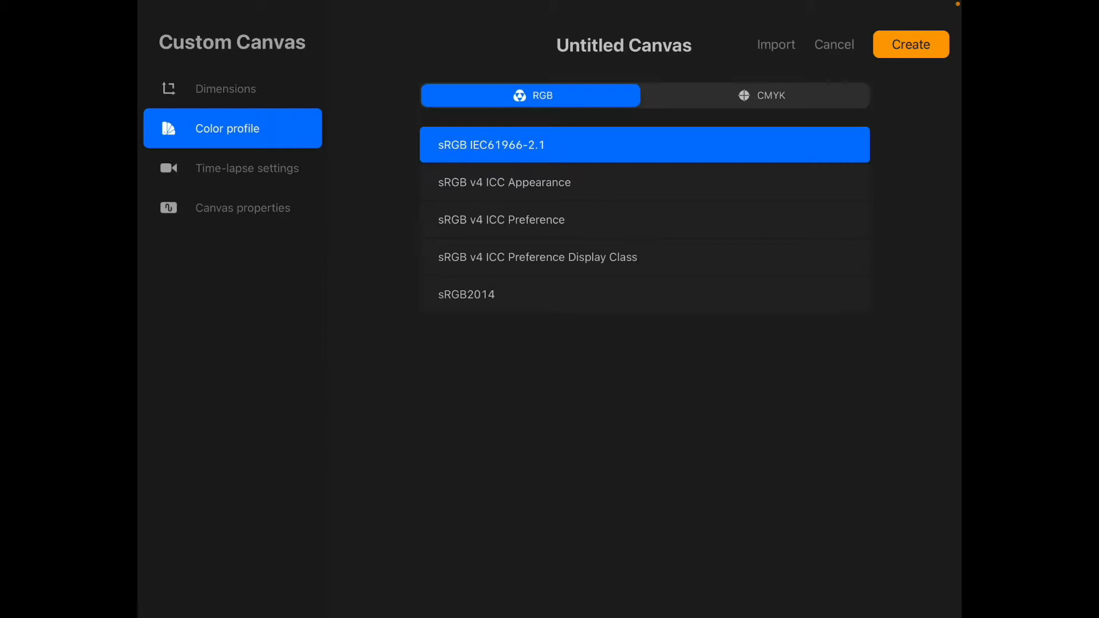
left_click(232, 89)
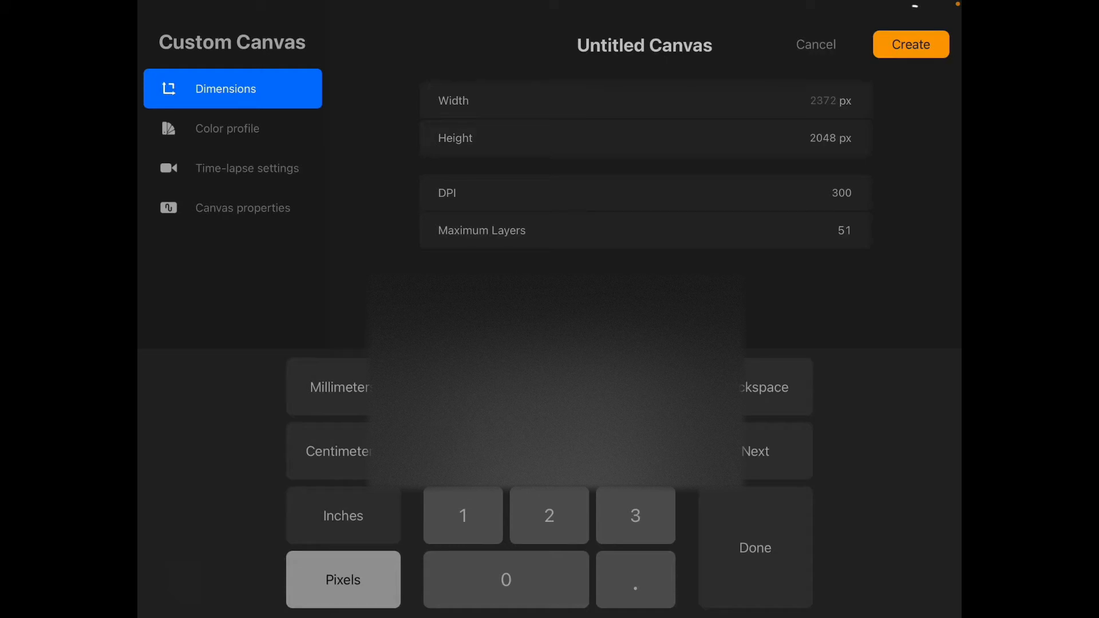
left_click(343, 451)
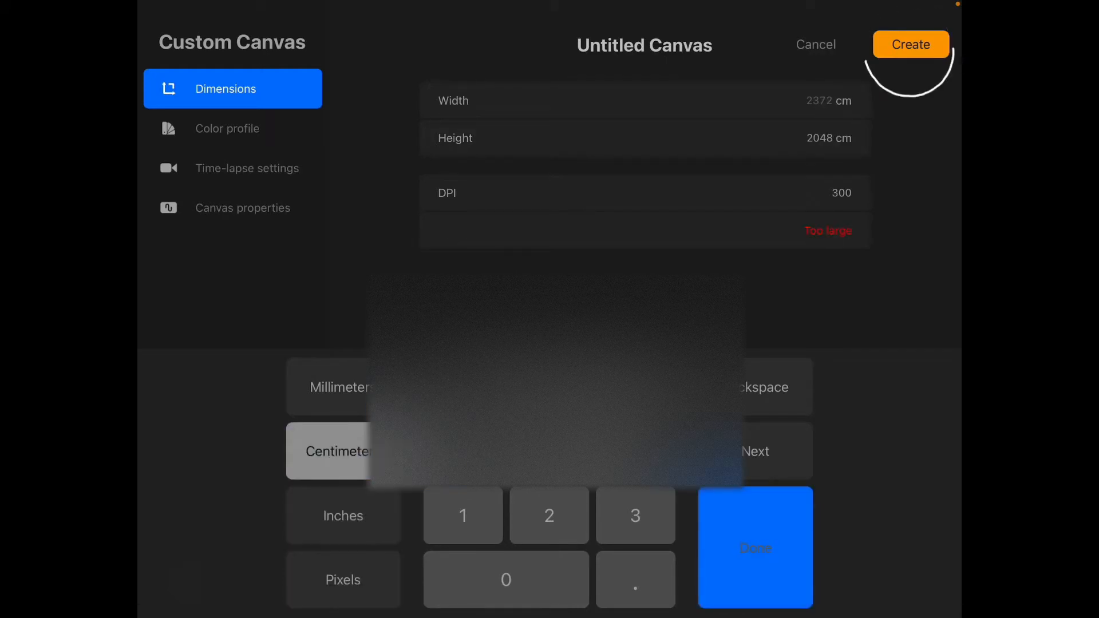
left_click(815, 44)
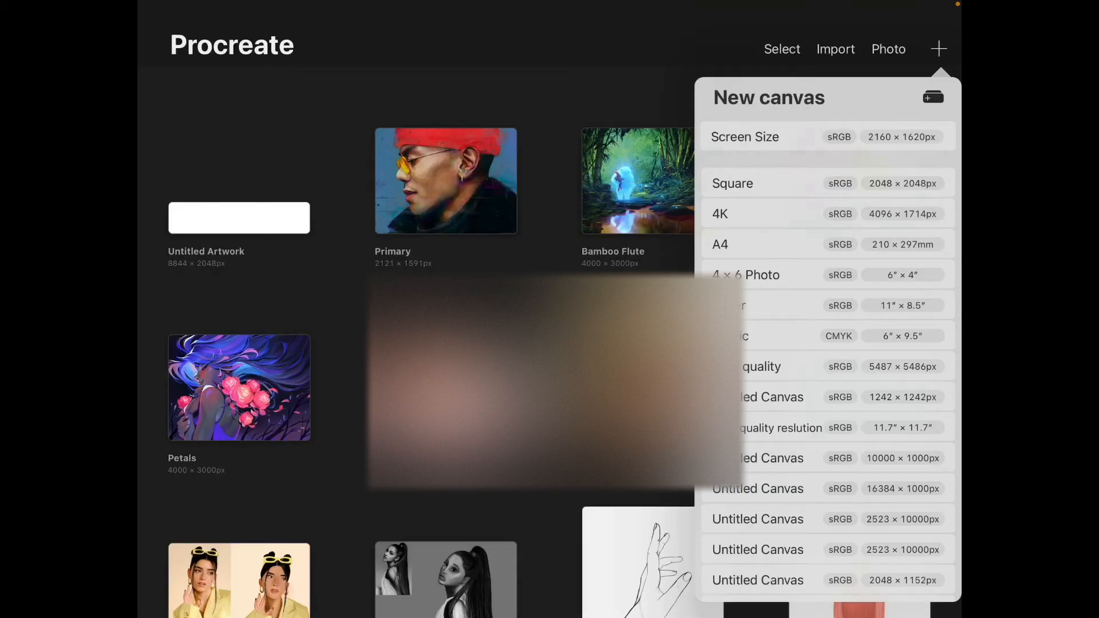
Step: Create a canvas from a preset size and give it a peach background colour
left_click(745, 137)
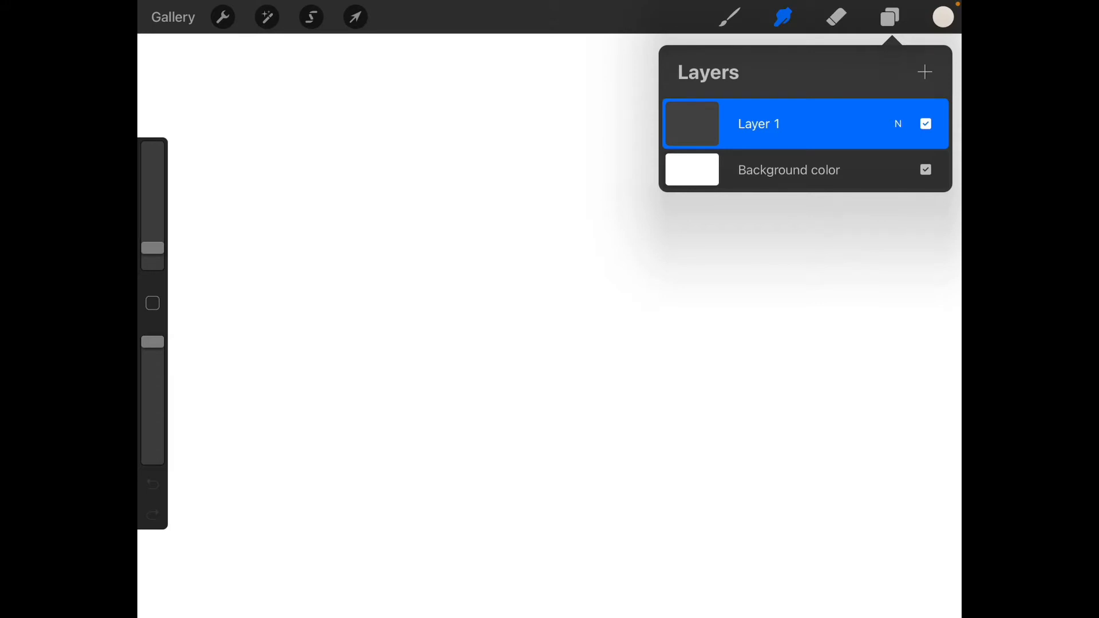
left_click(691, 170)
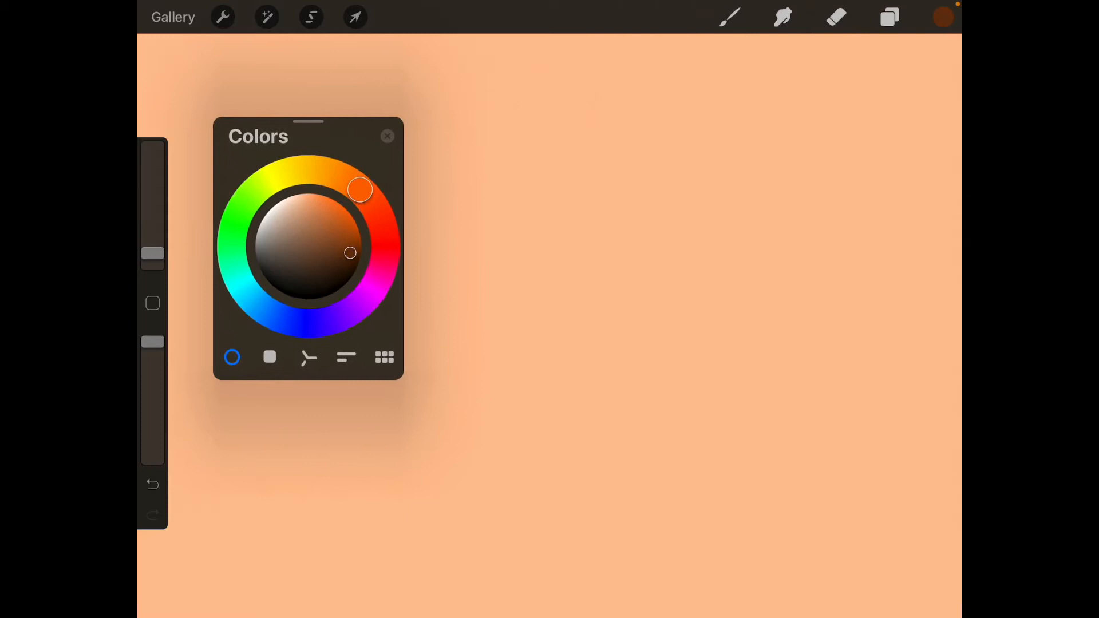
Step: Compare Palettes and Disc in the Colors panel, then dismiss it to paint a brown stroke
left_click_drag(308, 122, 272, 55)
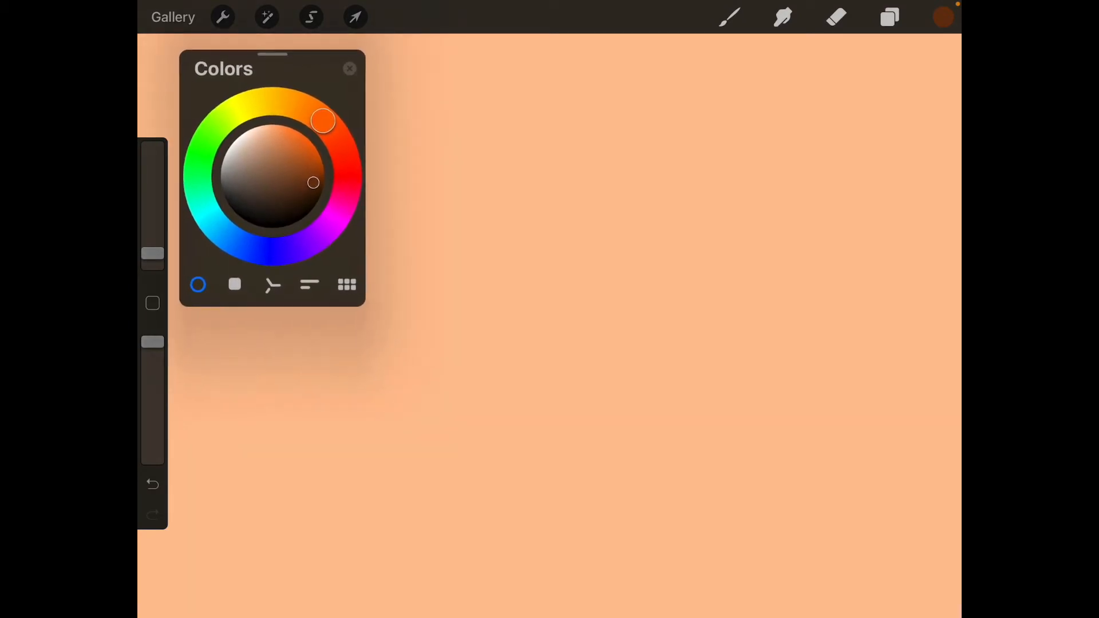
left_click(347, 284)
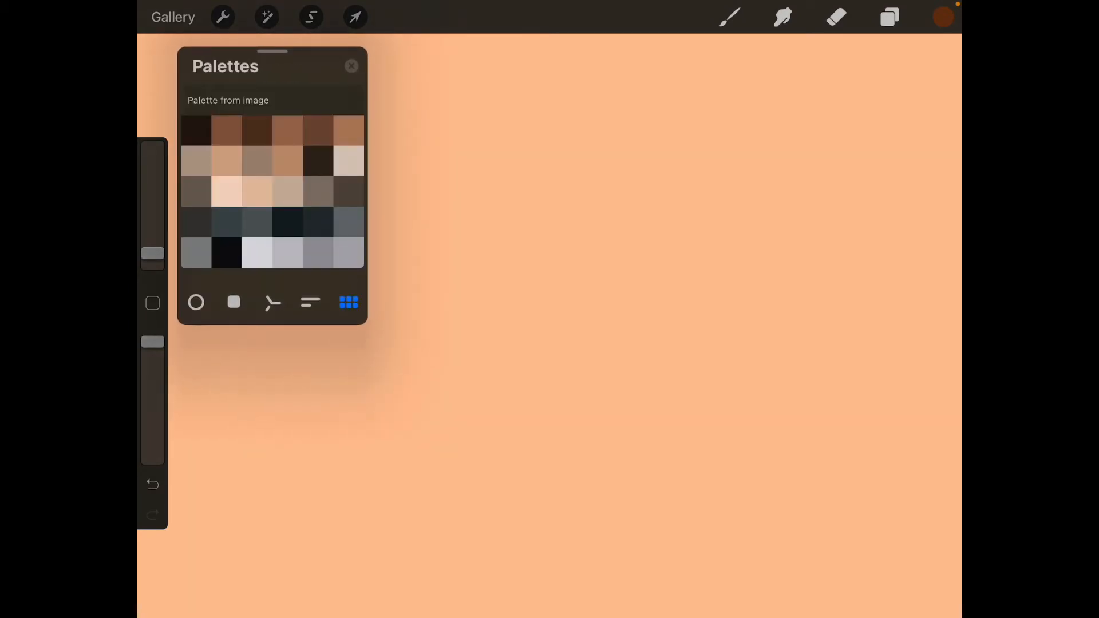
left_click(196, 303)
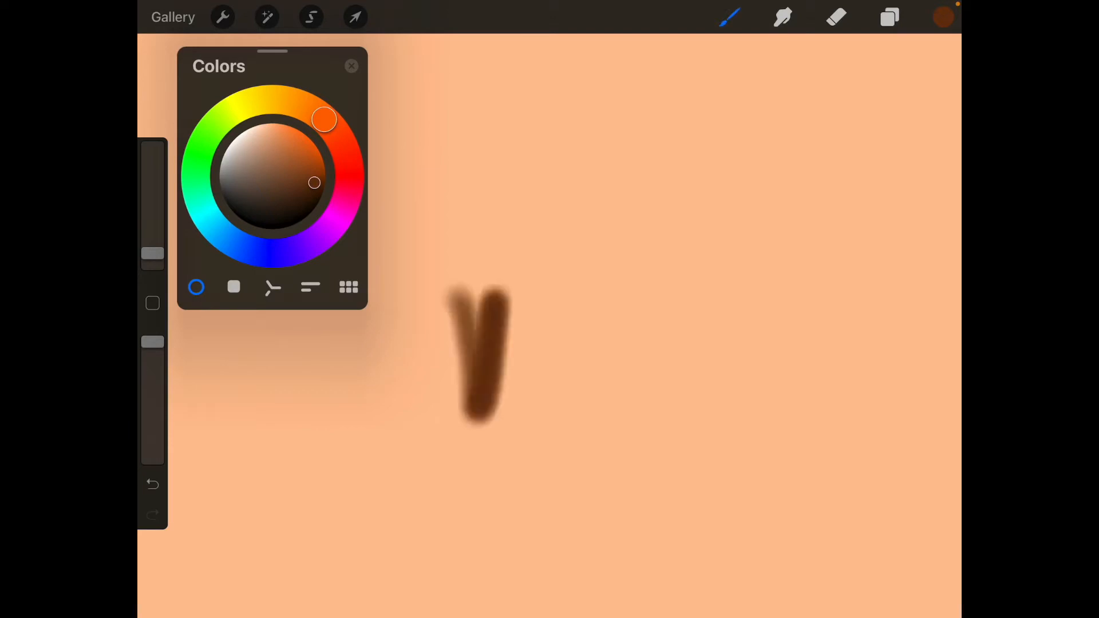
left_click(153, 485)
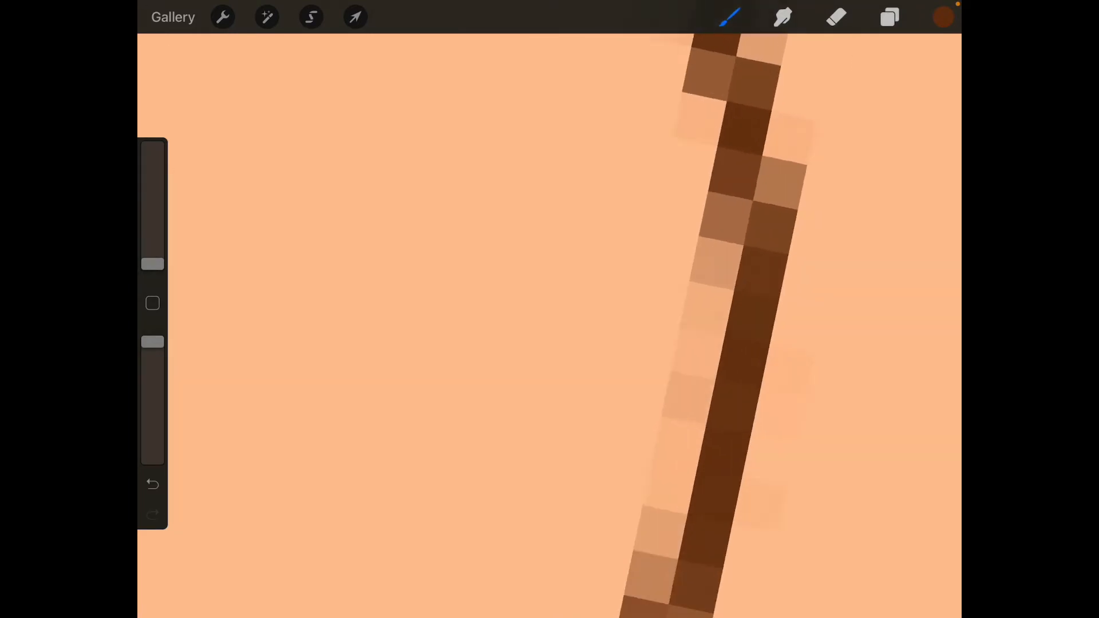
Step: Reopen Colors to flip between Palettes and the wheel again, then bring up the Brush Library
left_click(943, 17)
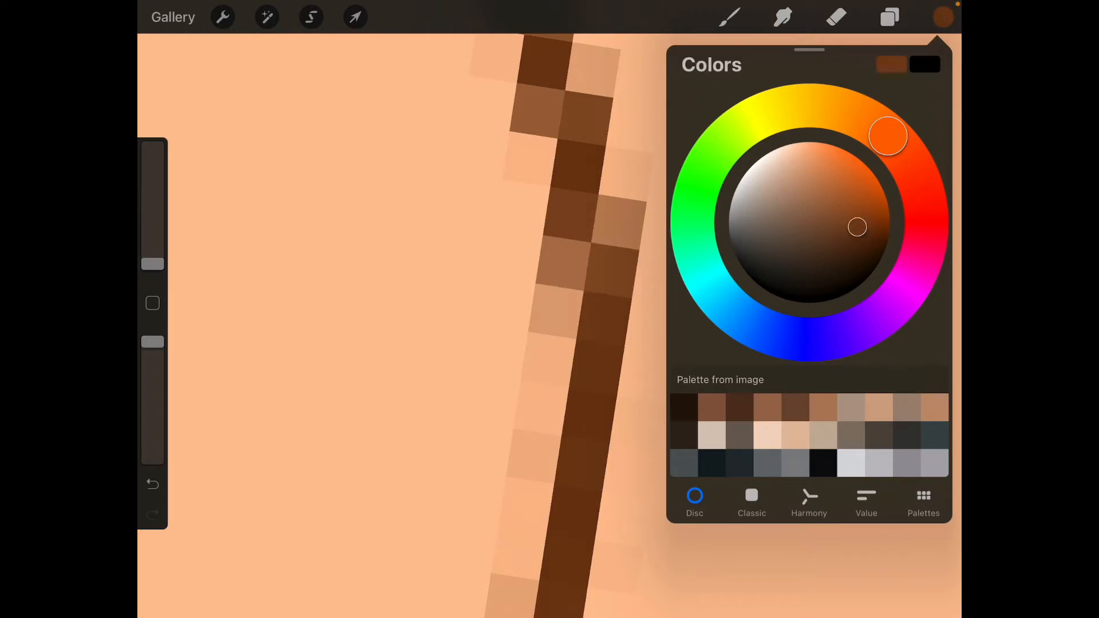
left_click(923, 502)
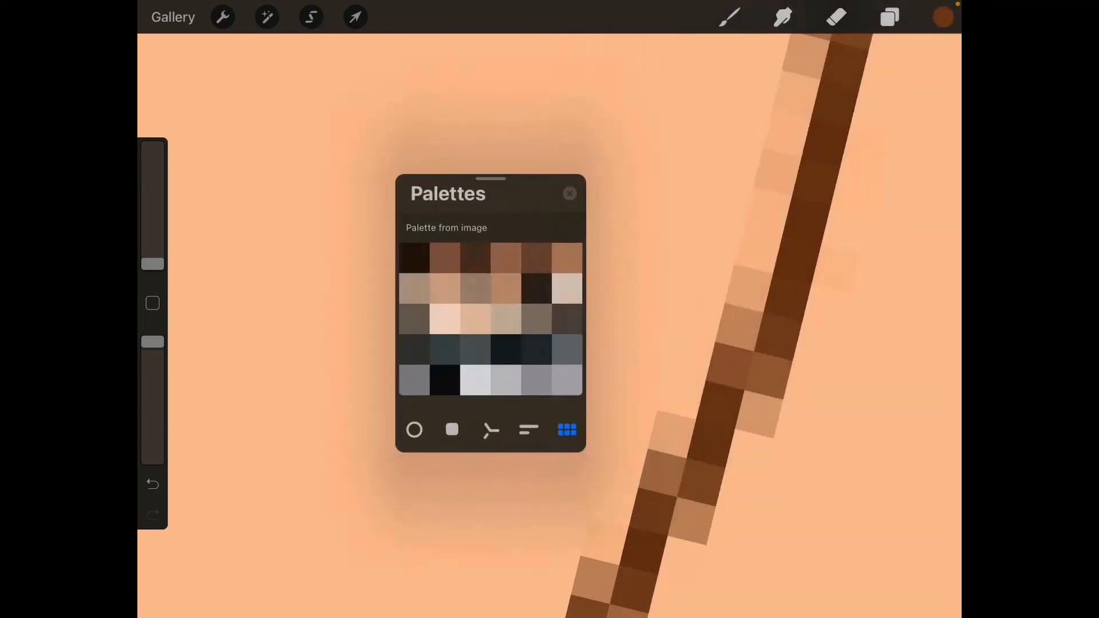
left_click(413, 430)
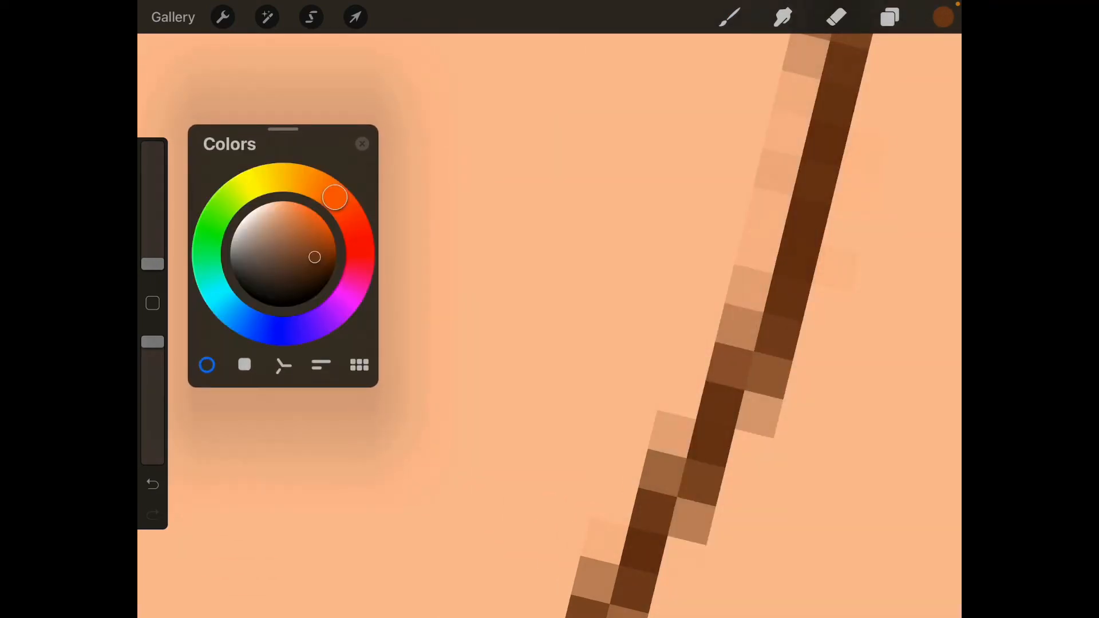
left_click(728, 17)
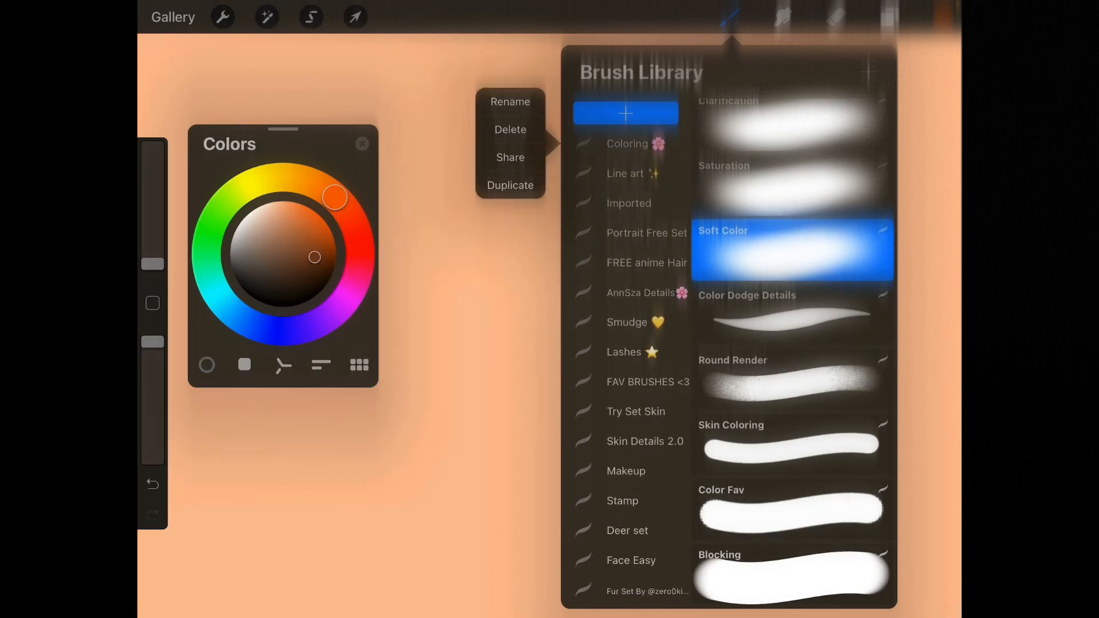
Step: Edit the Soft Color brush in Brush Studio, test it on the drawing pad and clear the strokes
left_click(510, 185)
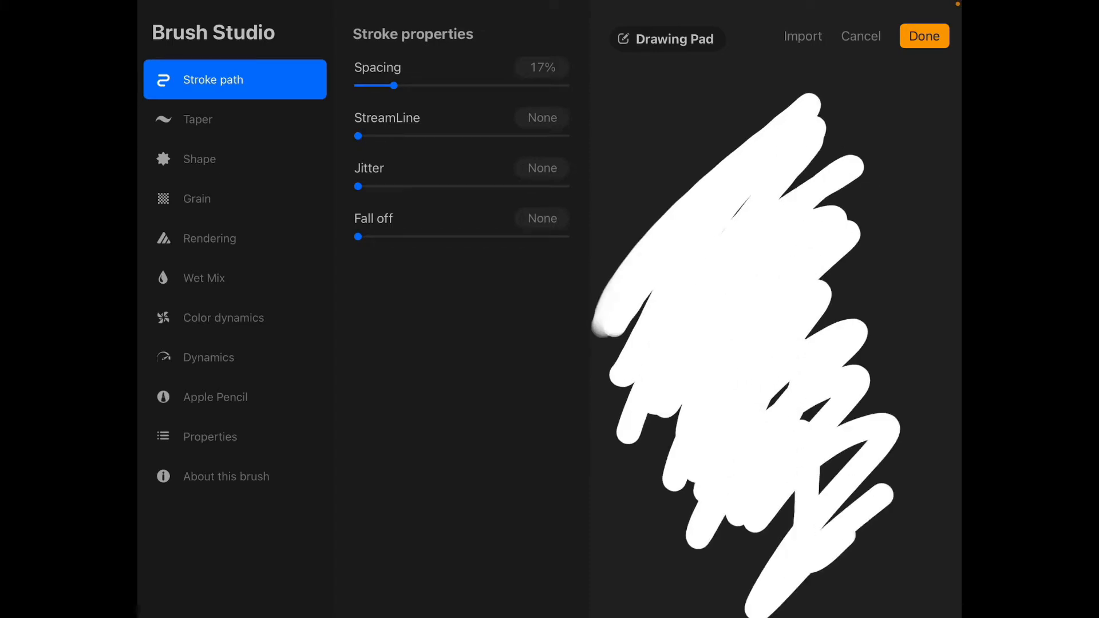
left_click(666, 38)
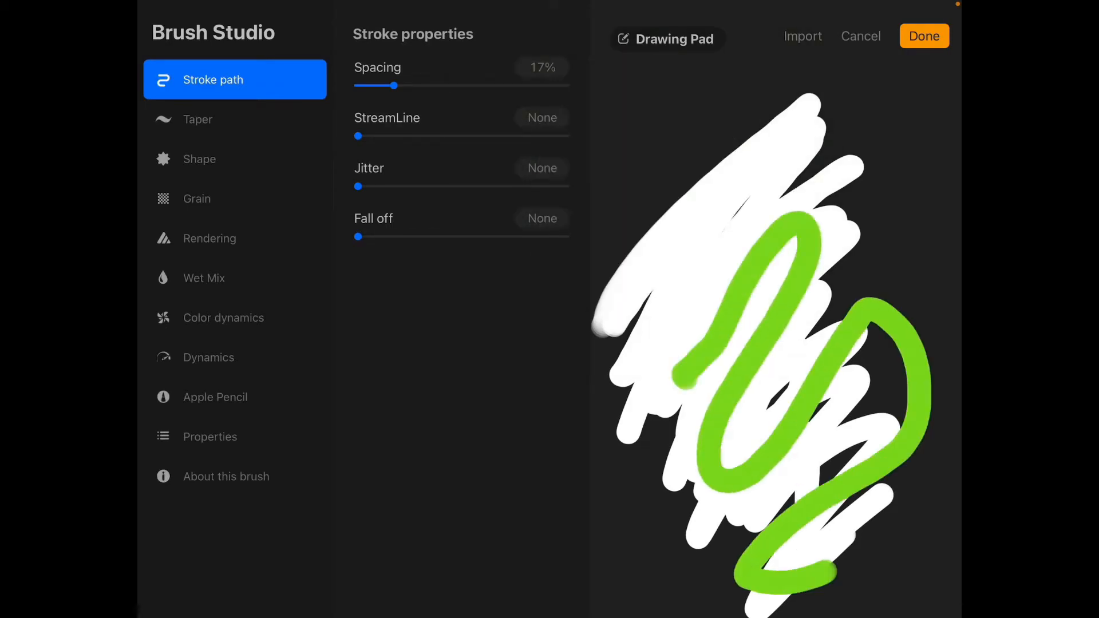
left_click(666, 38)
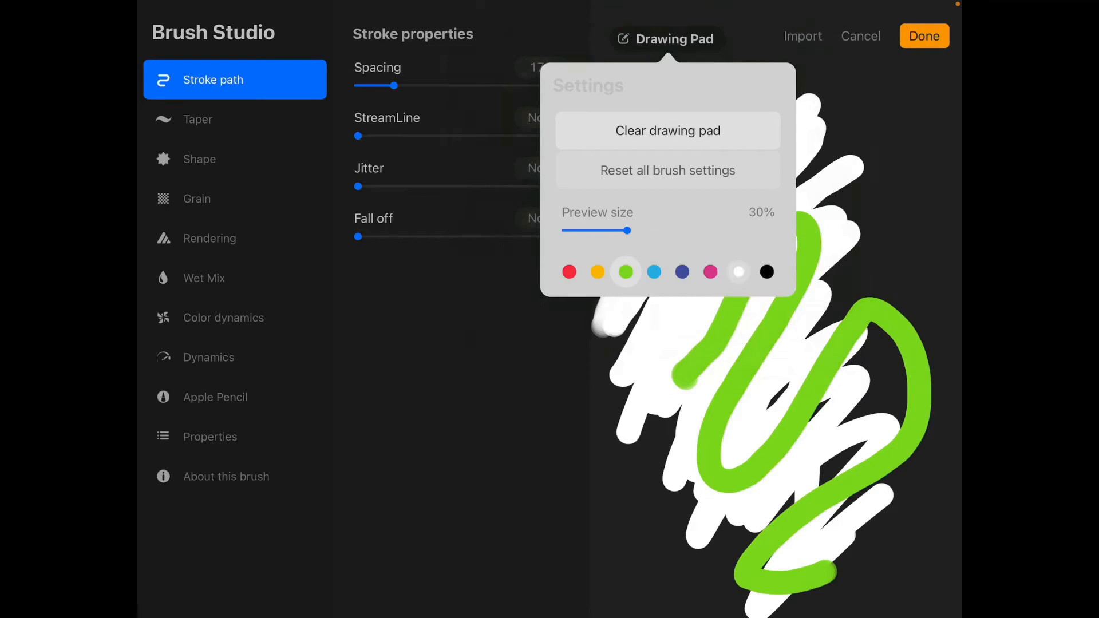
left_click(667, 130)
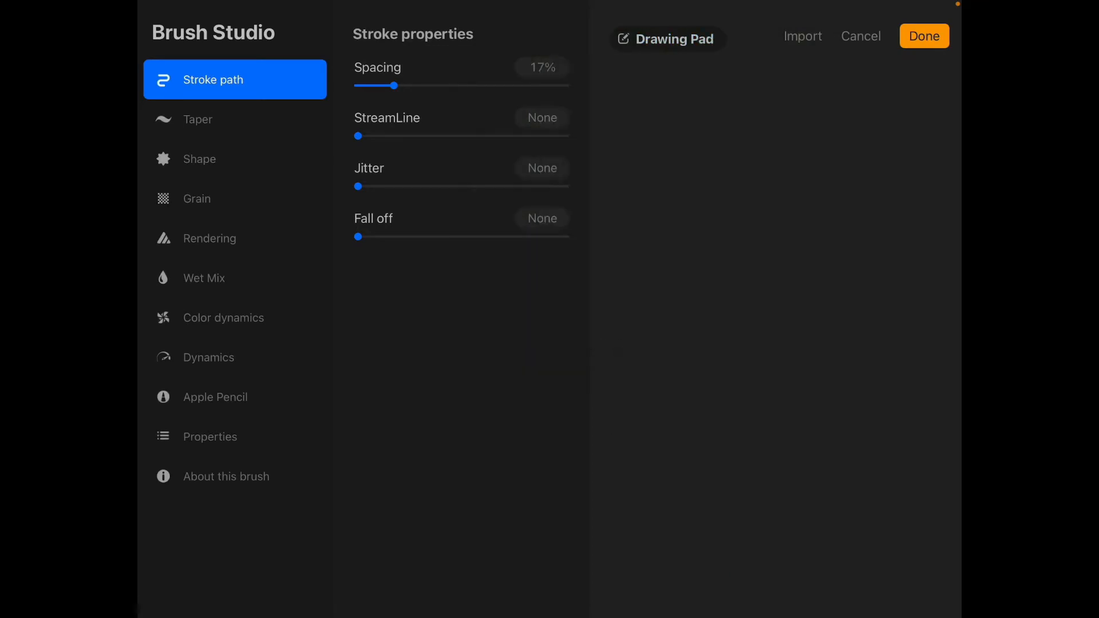
left_click(665, 39)
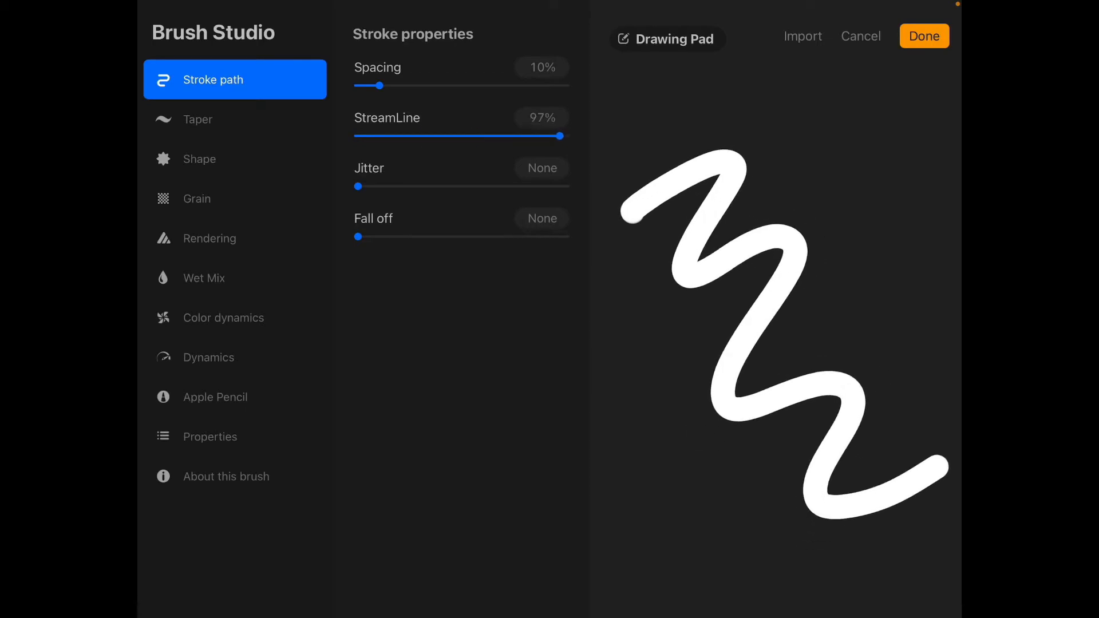
Step: Experiment with the brush's fall-off, smoothing and stroke spacing sliders
left_click_drag(357, 187, 384, 186)
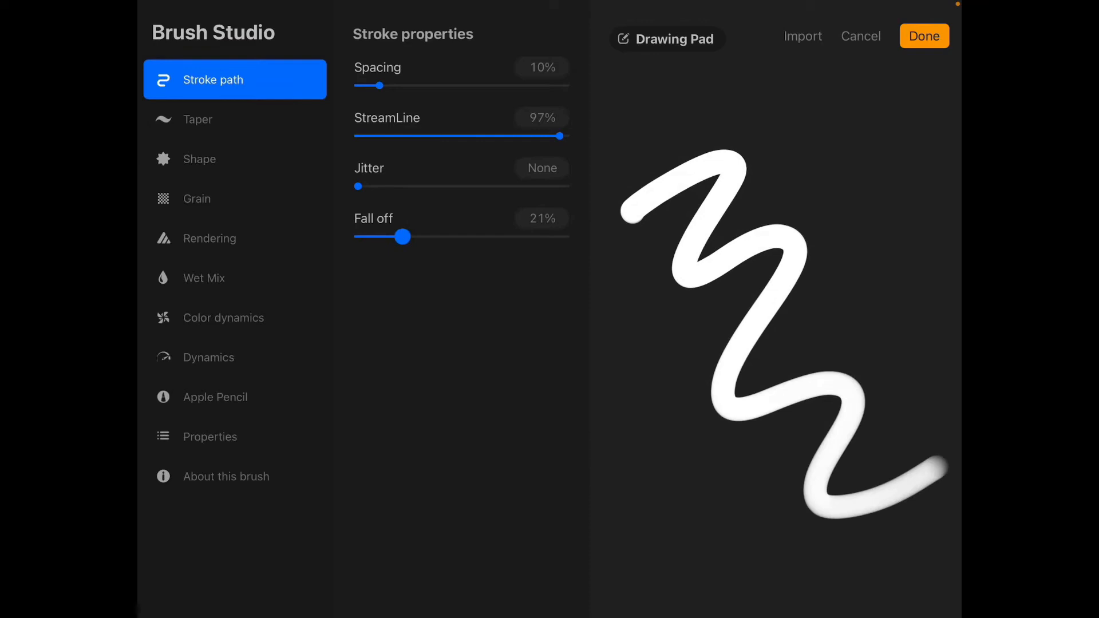
left_click_drag(400, 237, 405, 237)
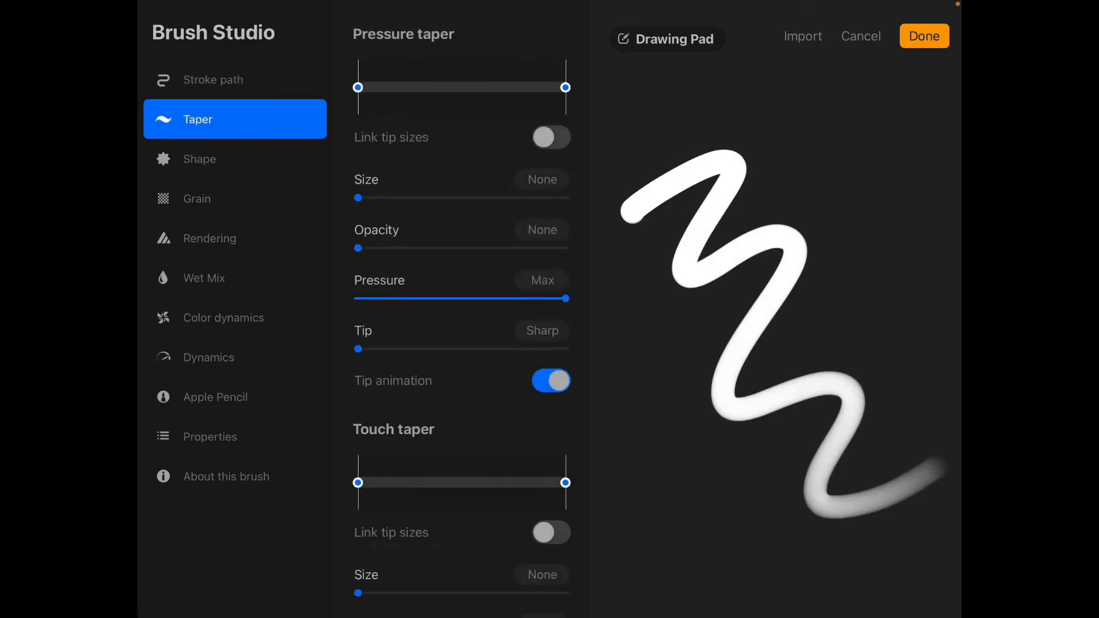
left_click_drag(357, 87, 414, 87)
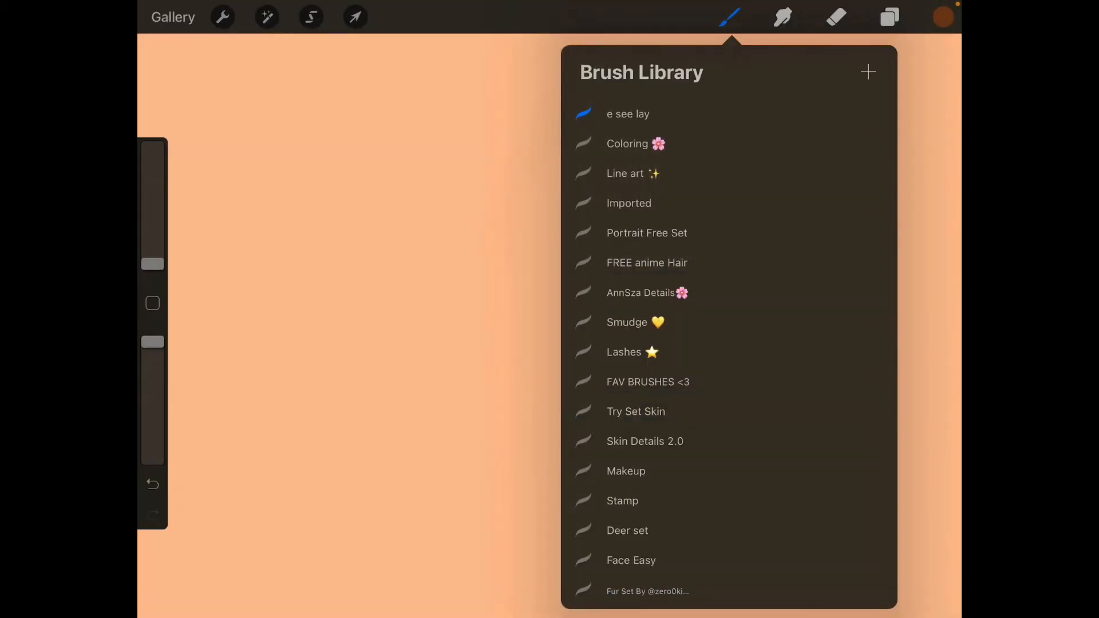
Step: Dismiss the brush library and apply Sharpen from the Adjustments list
left_click(222, 16)
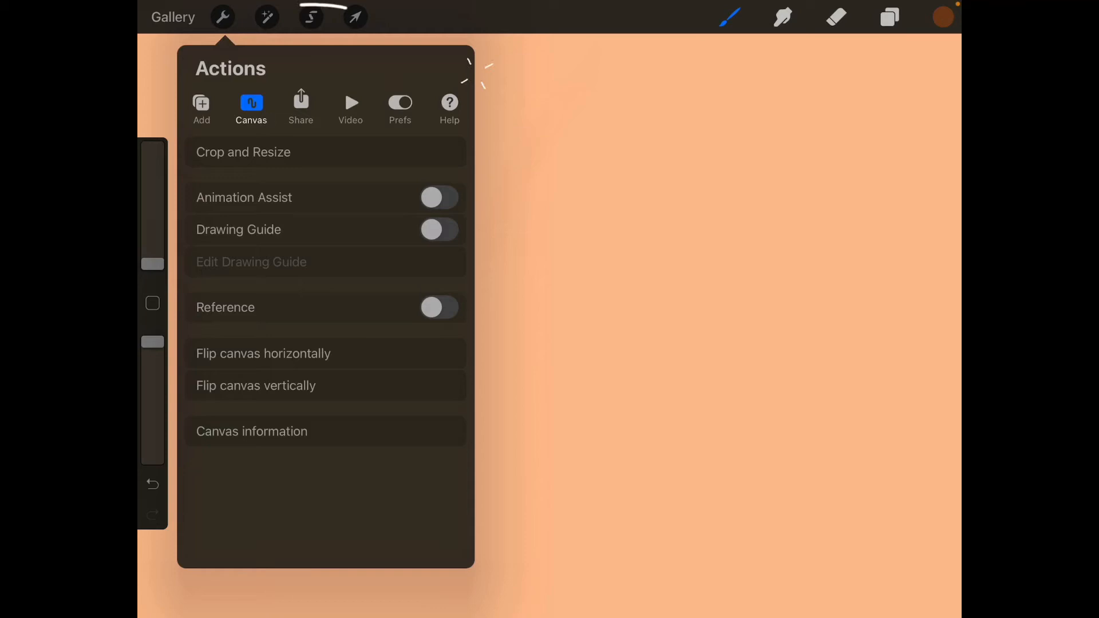
left_click(266, 16)
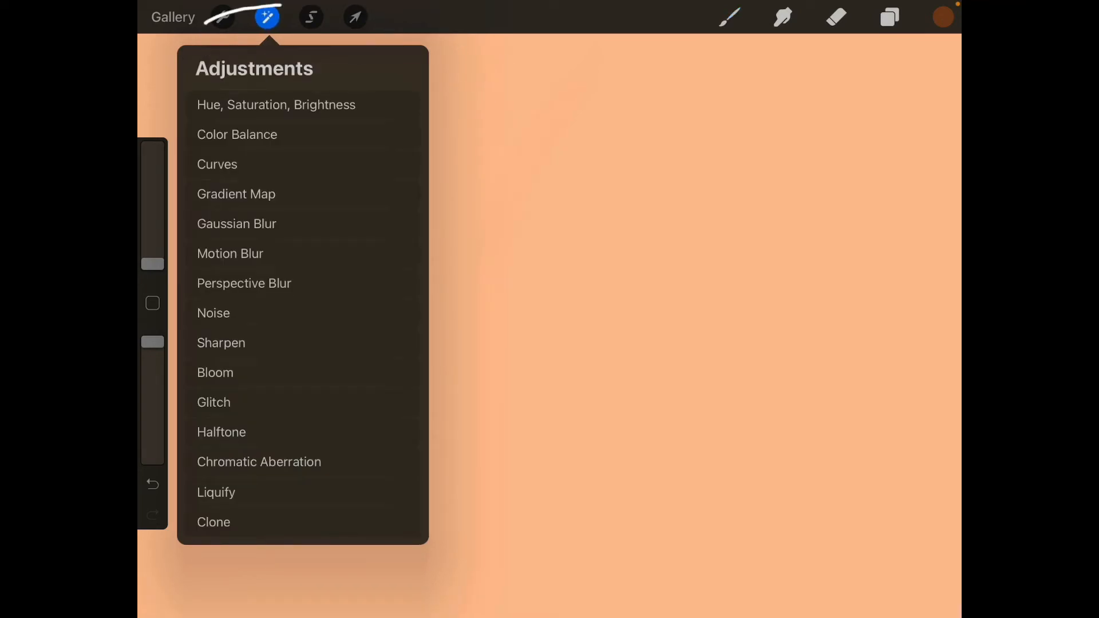
left_click(220, 342)
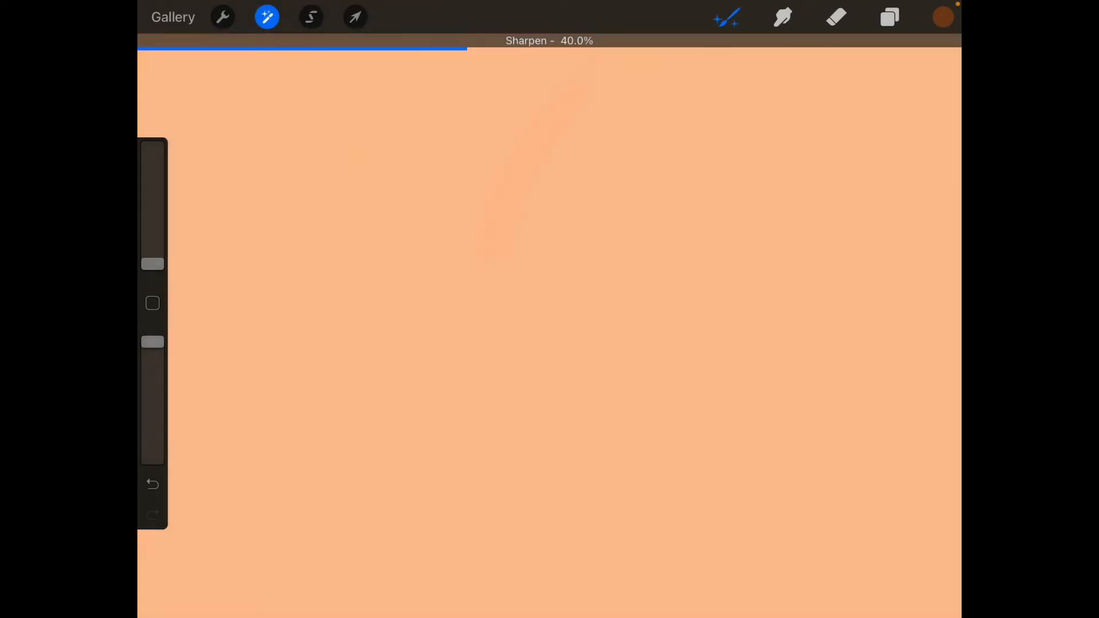
Step: Try Perspective Blur twice on the layer, then leave Adjustments to paint a soft brown blob
left_click(267, 17)
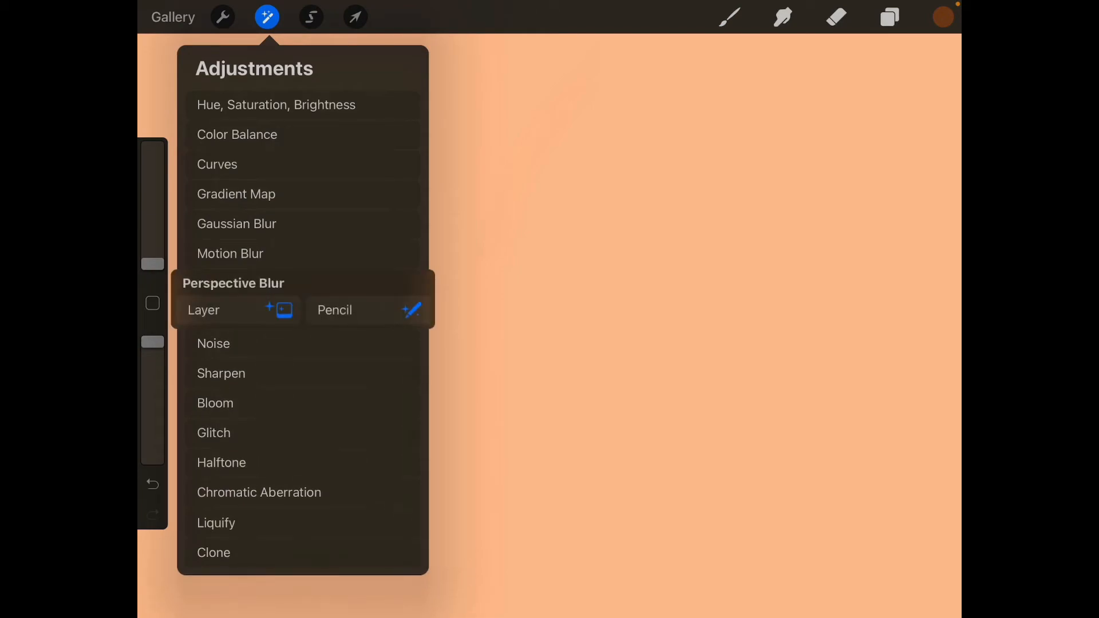
left_click(233, 283)
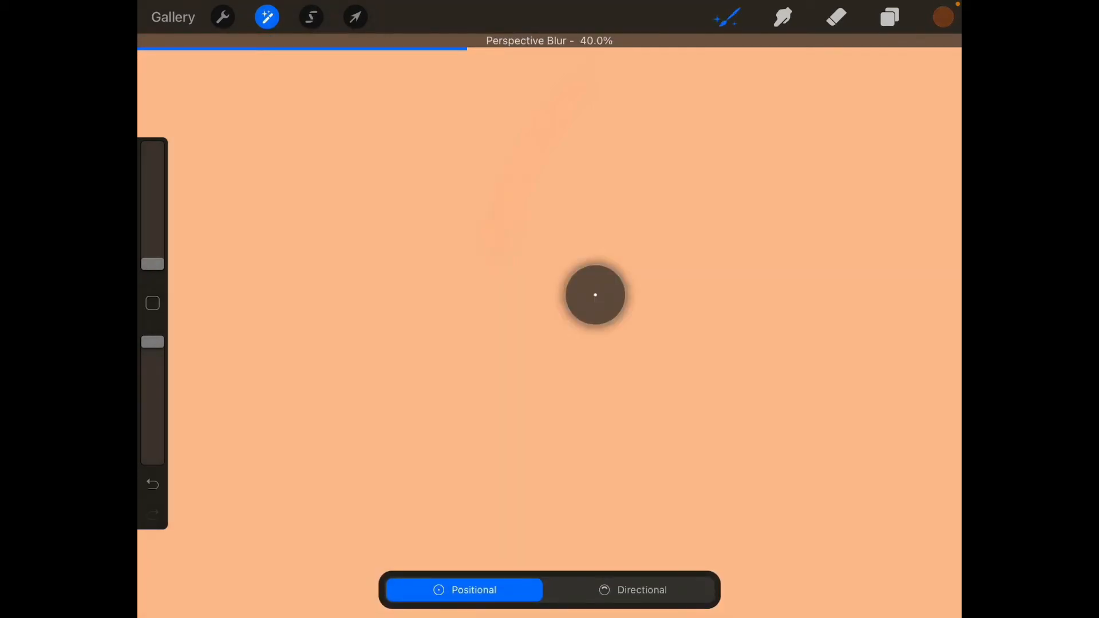
left_click(266, 17)
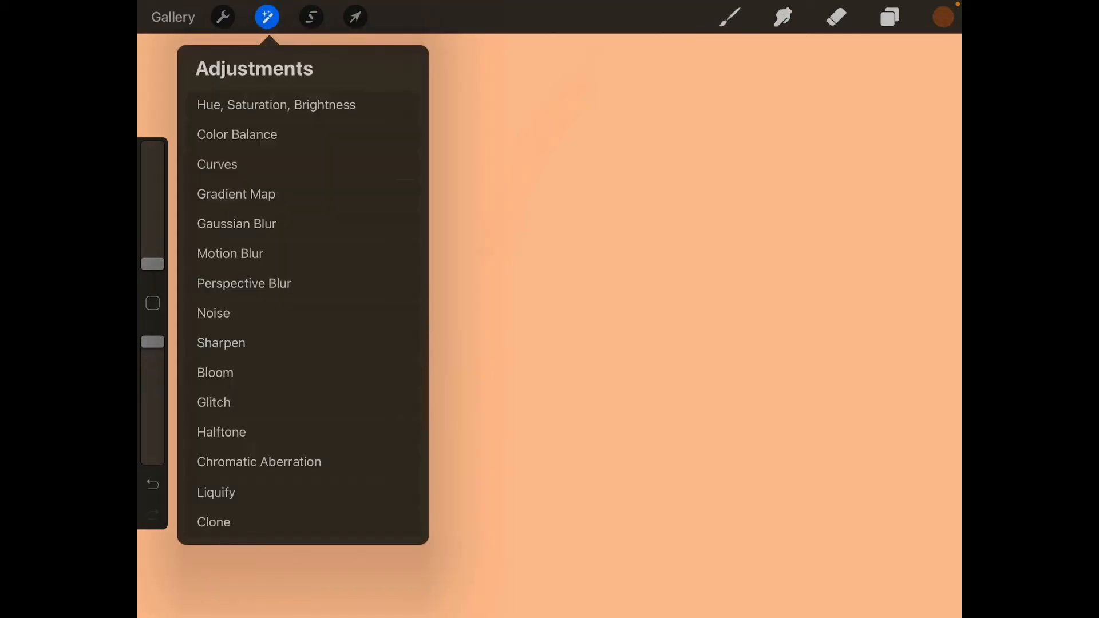
left_click(244, 284)
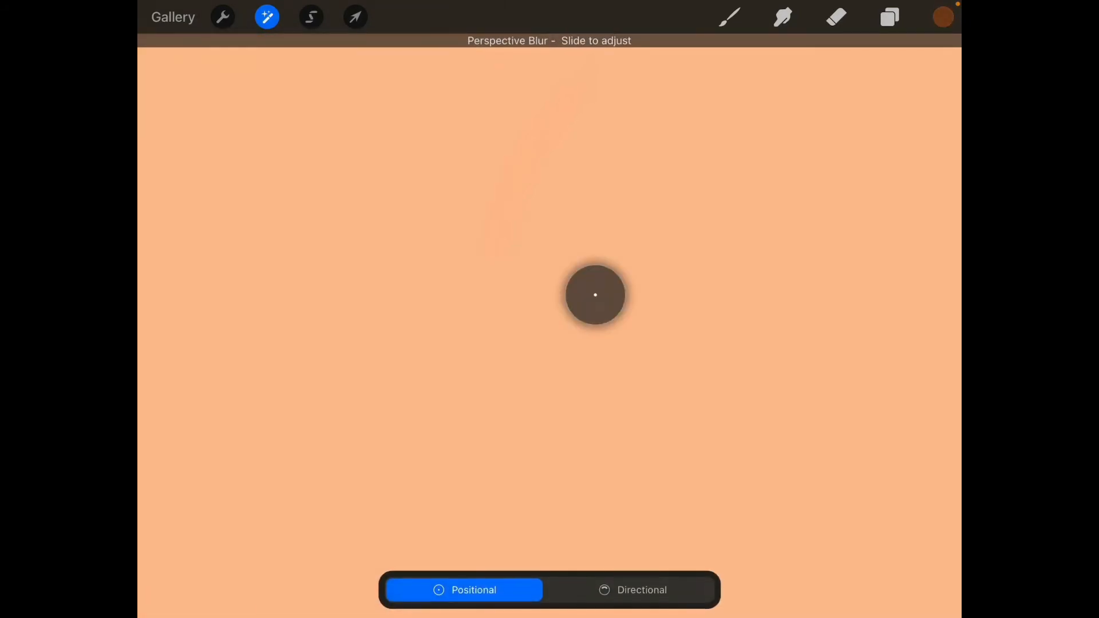
left_click(266, 16)
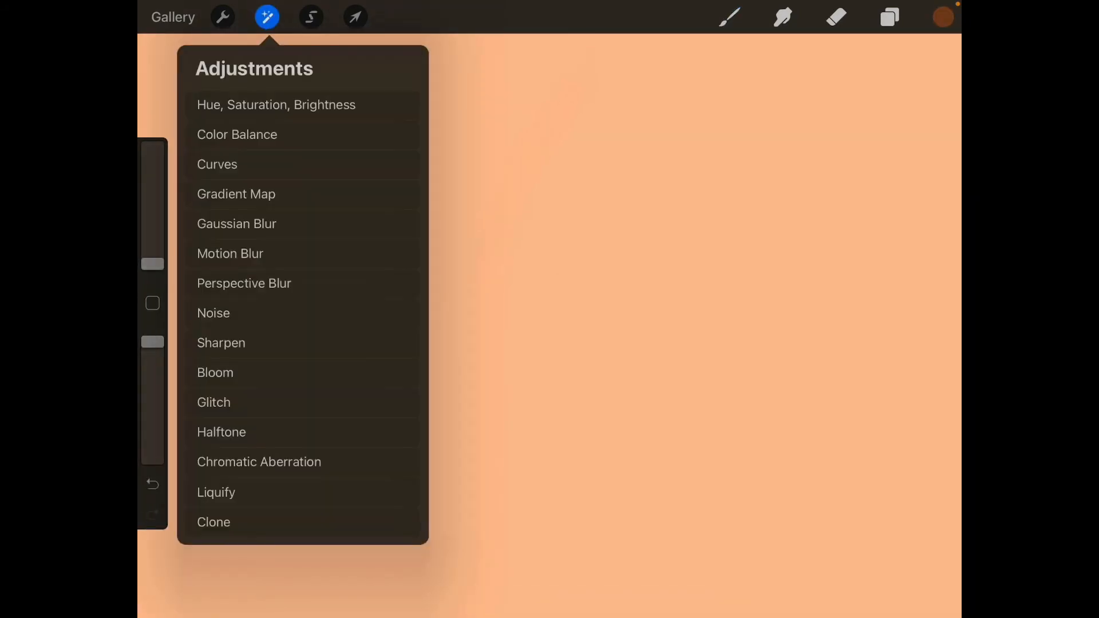
left_click(237, 135)
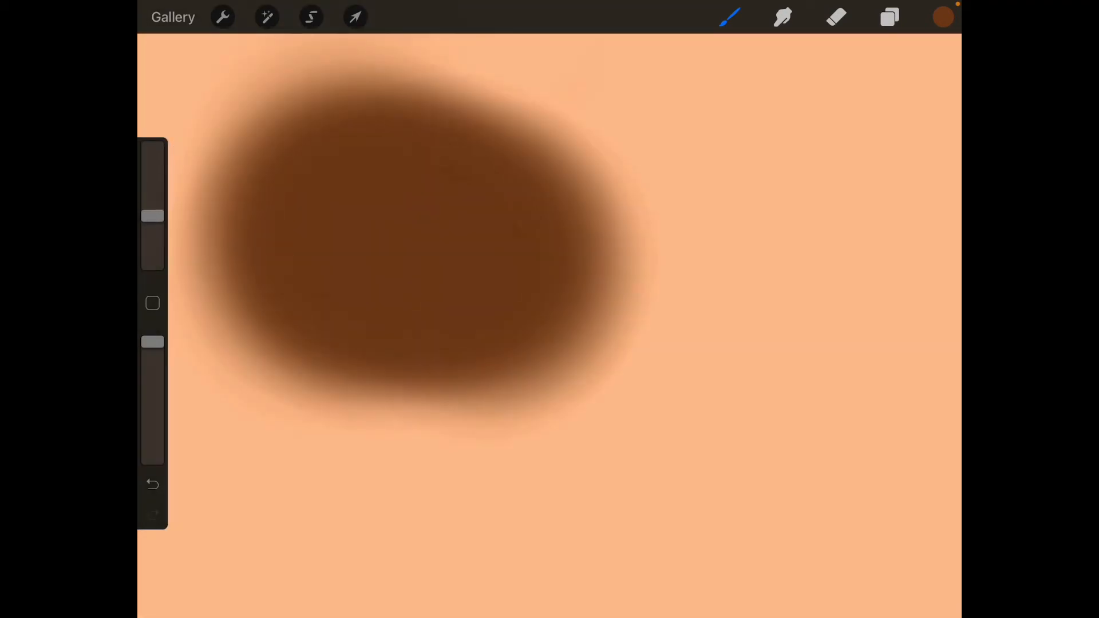
Step: Rebalance the blob's colours to deep red across tonal ranges, then start Liquify
left_click(266, 17)
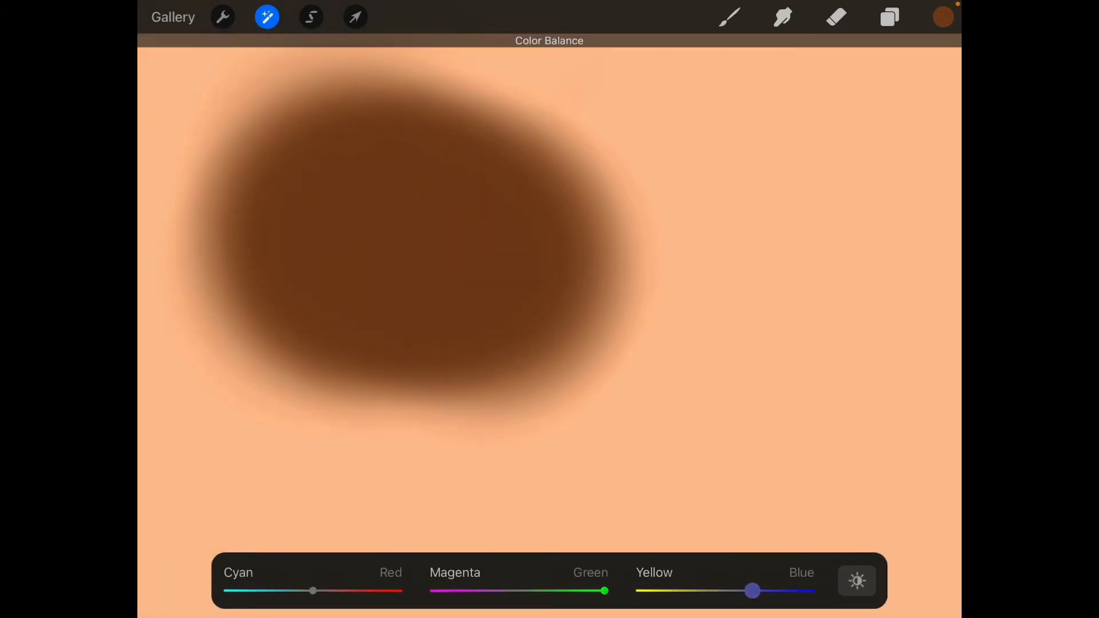
left_click(857, 581)
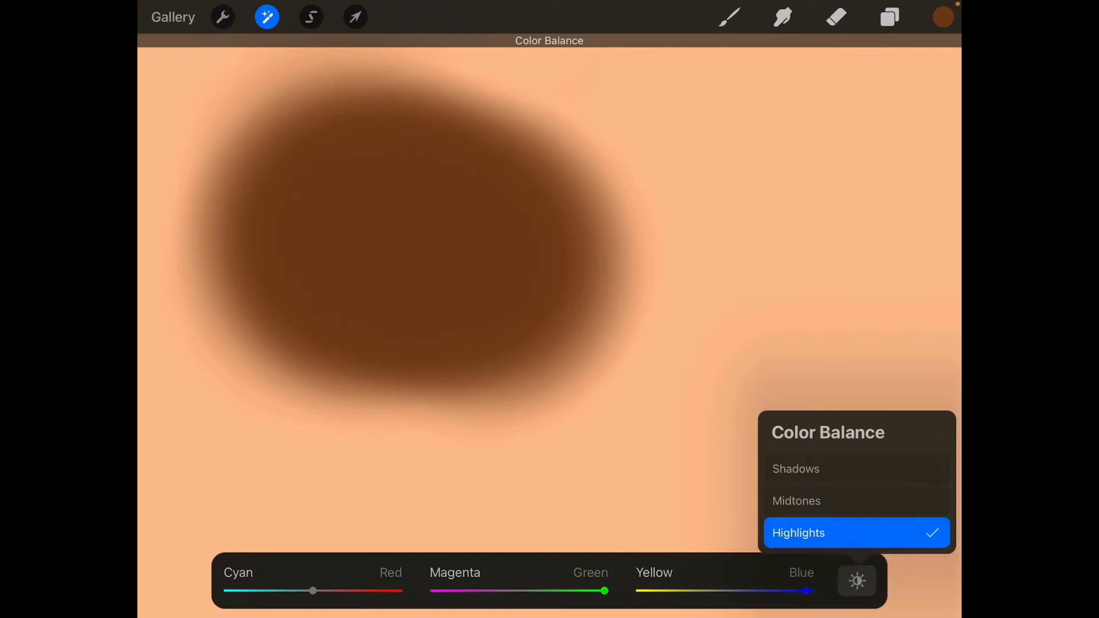
left_click(856, 468)
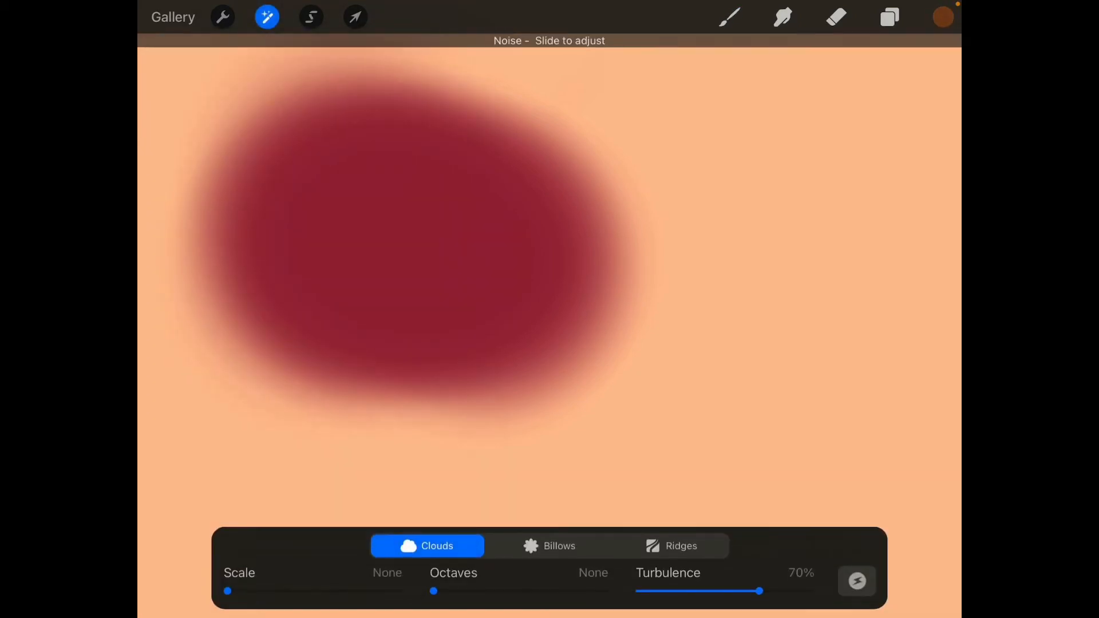
left_click(266, 17)
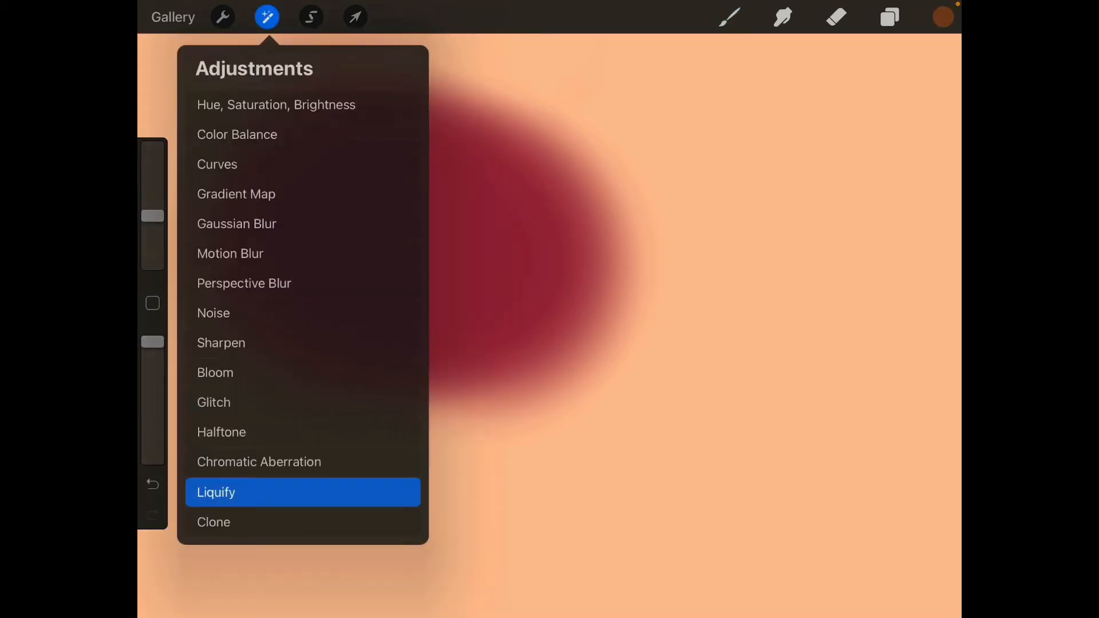
left_click(216, 492)
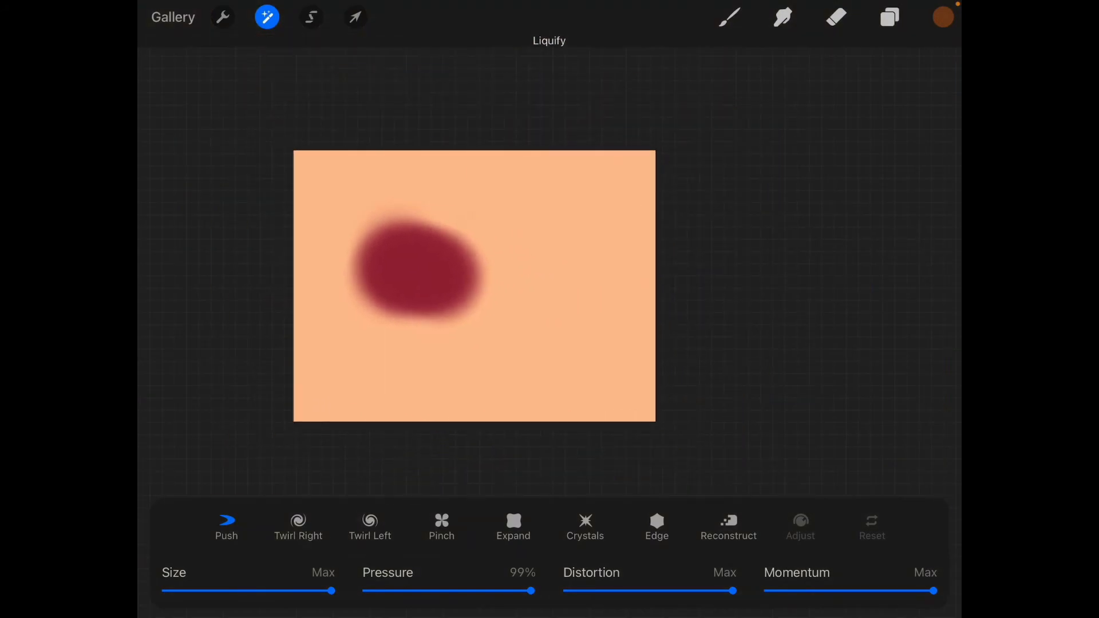
Step: Pinch, twirl right and expand the red blob off the canvas, then switch to the Eraser brushes
left_click(441, 522)
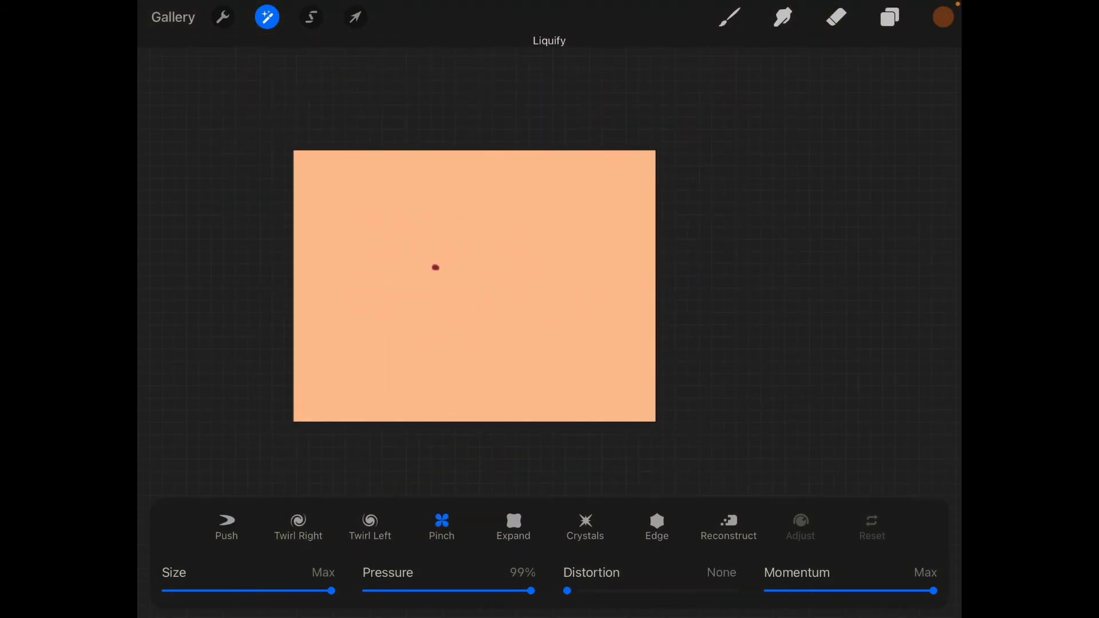
left_click(513, 524)
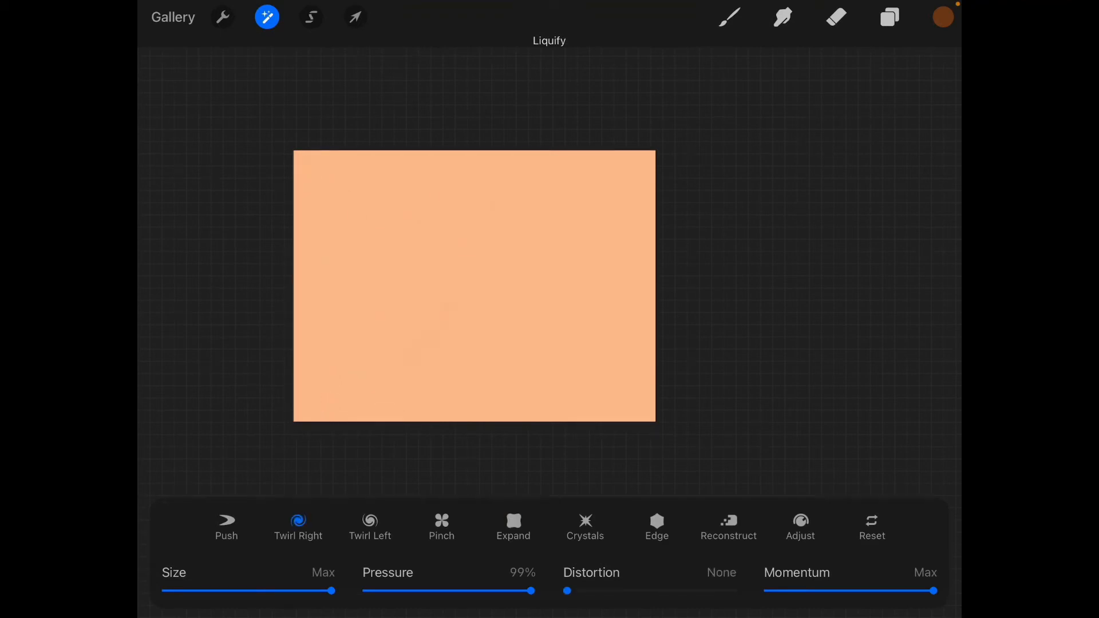
left_click(513, 526)
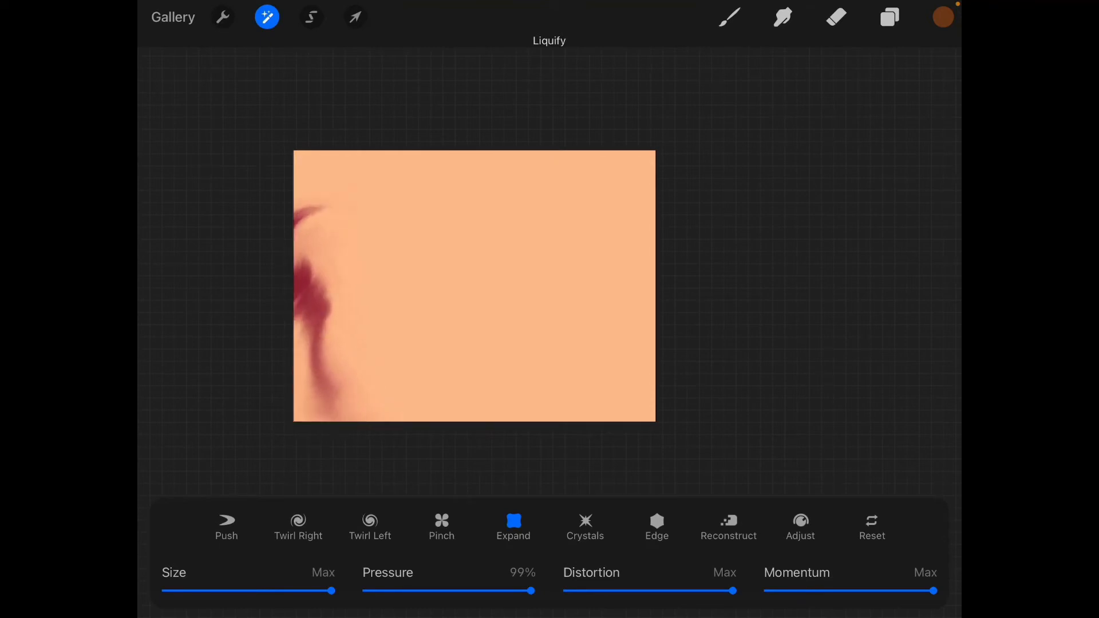
left_click(835, 17)
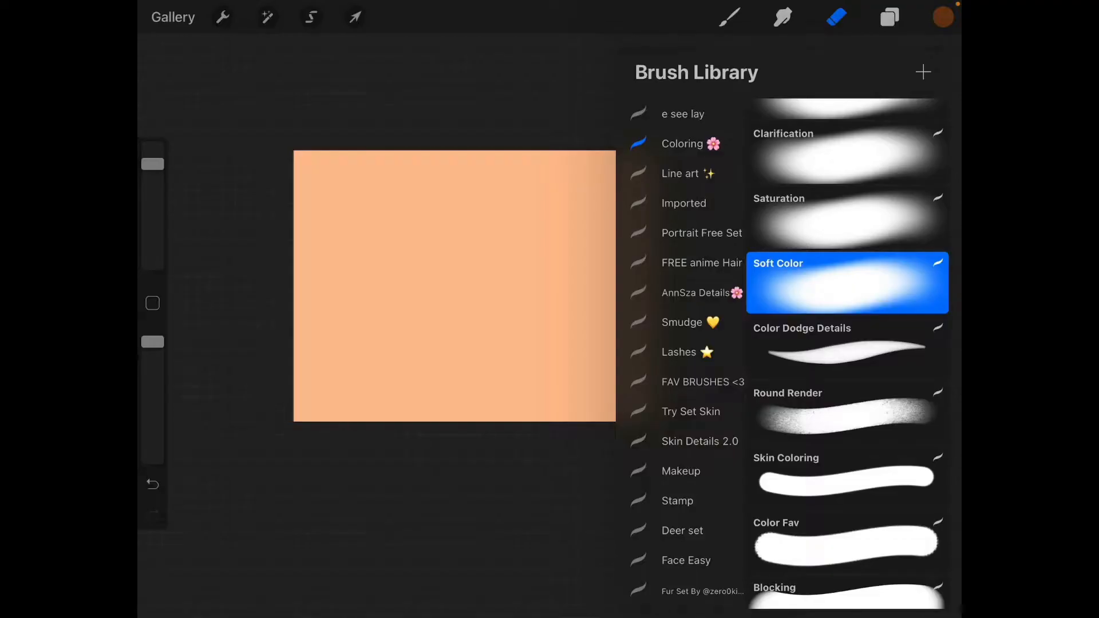
Step: Rename Layer 1 to 'work' from the Layers panel
left_click(889, 17)
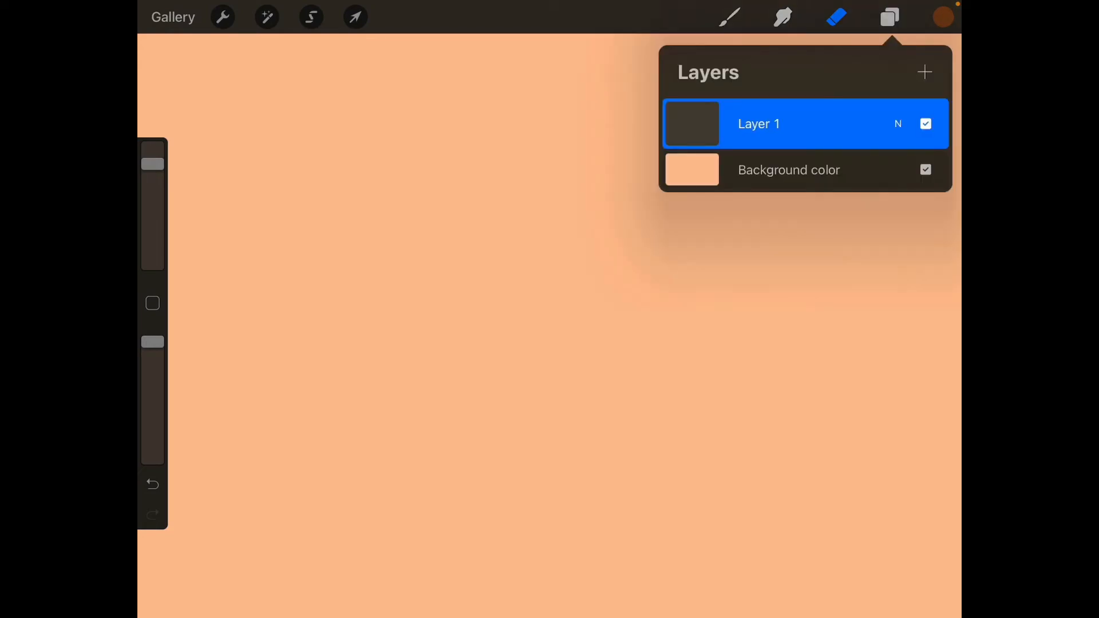
left_click(889, 17)
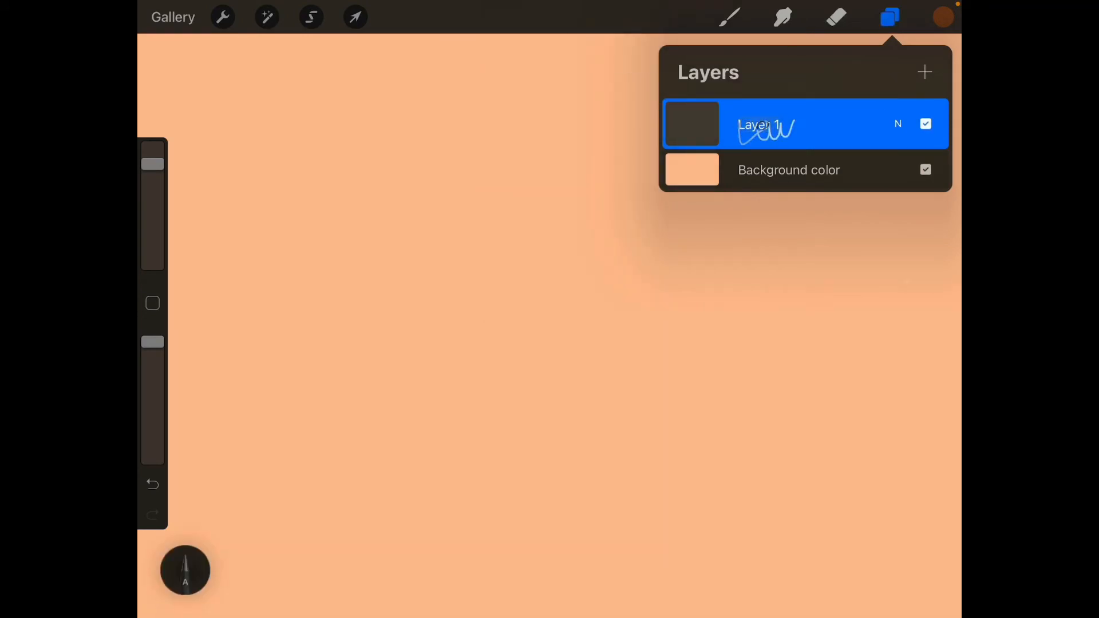
type("work")
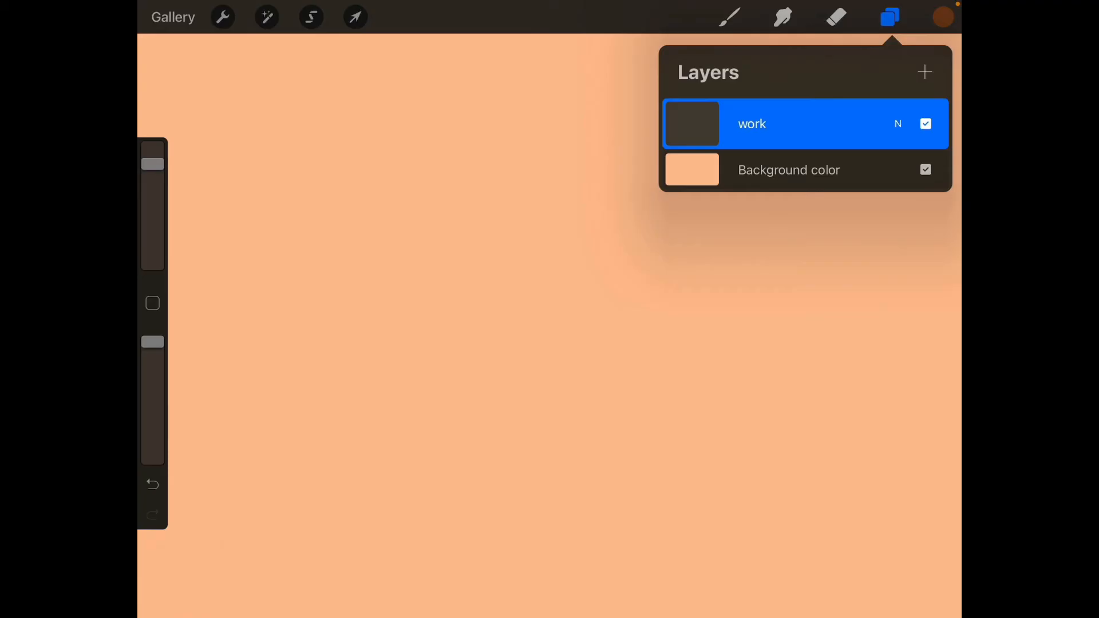
left_click(222, 17)
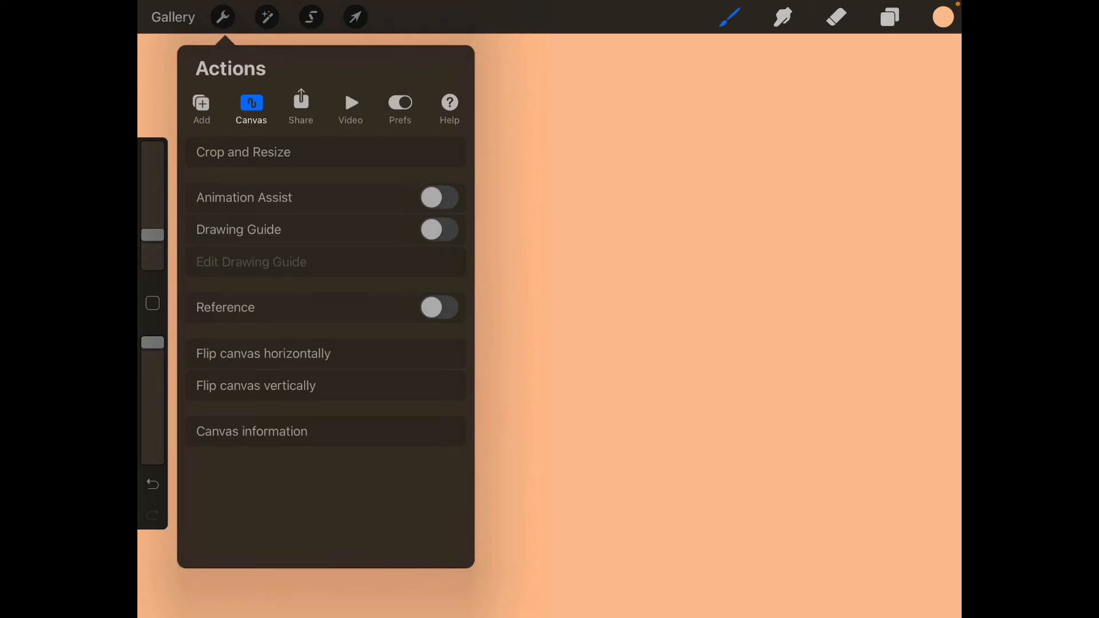
Step: Add a text box, view its Edit Style settings, then draw and snap a thick black ring
left_click(201, 109)
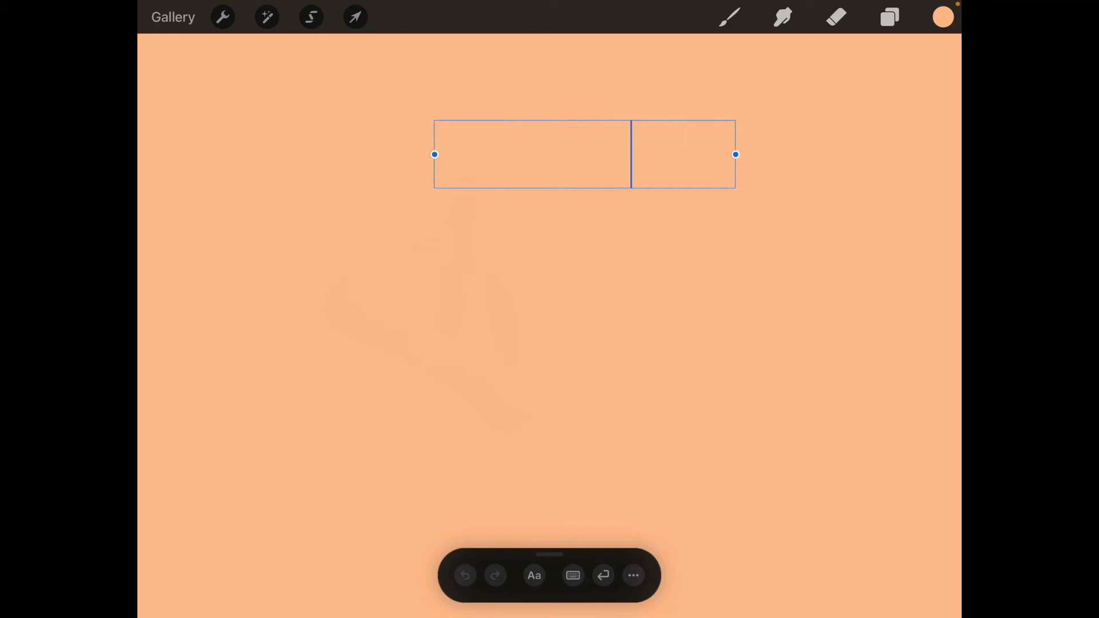
left_click(534, 575)
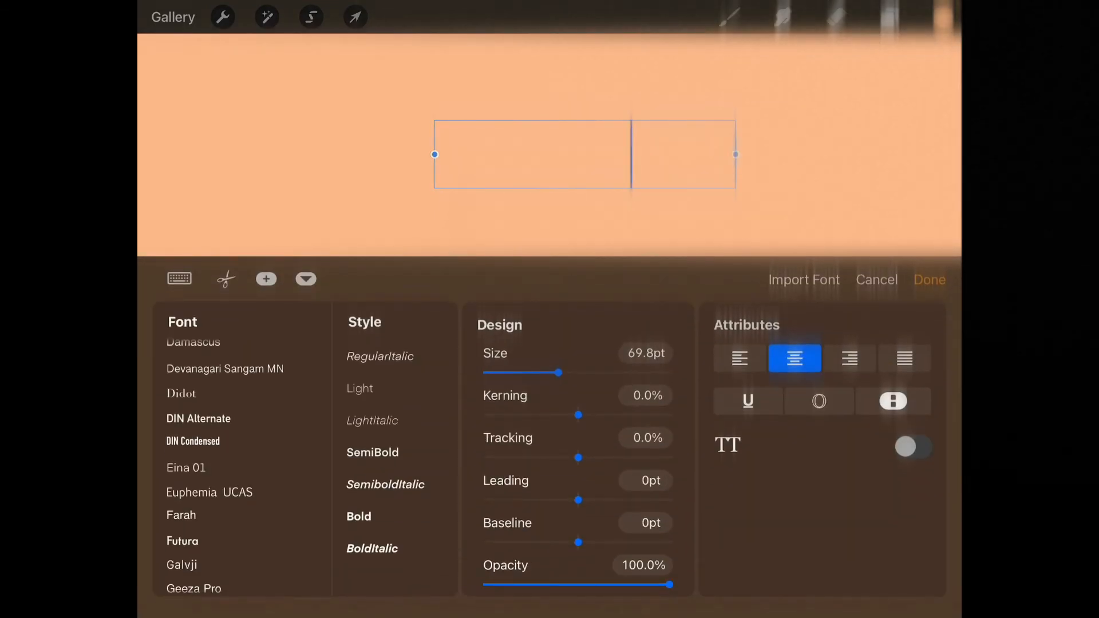
left_click(929, 280)
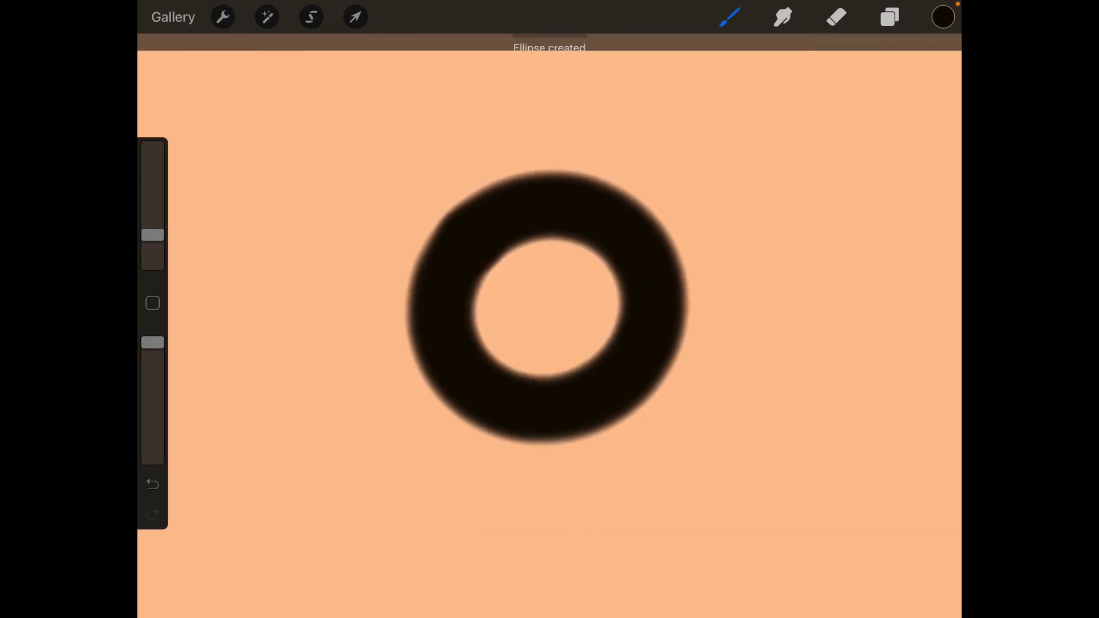
Step: Snap the ring to a circle, then QuickShape freehand strokes into a clean triangle and square
left_click(589, 33)
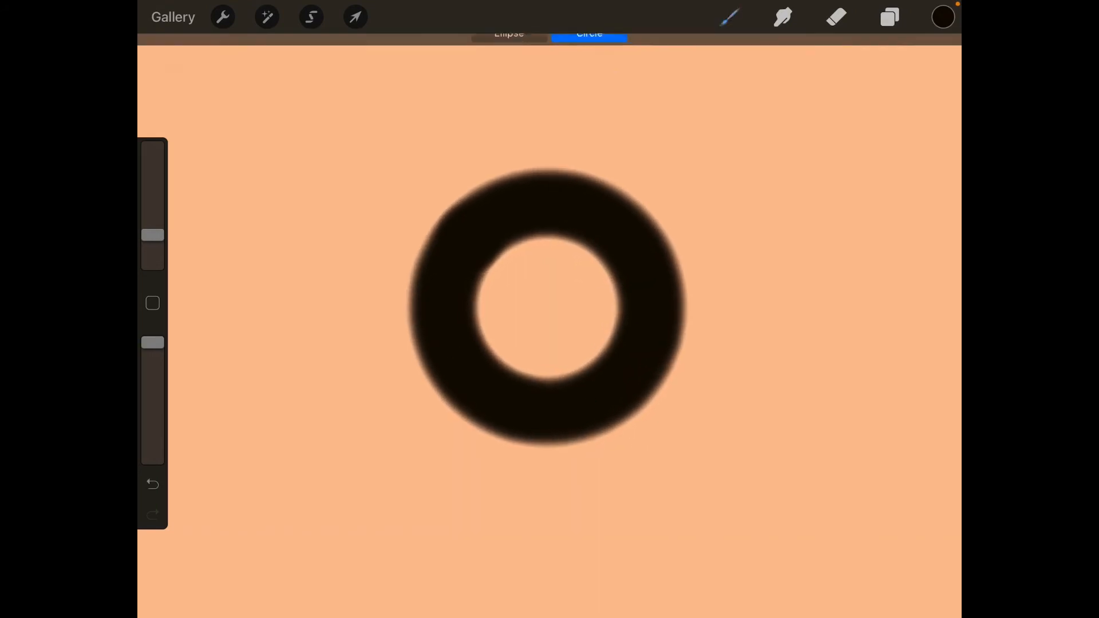
left_click(152, 485)
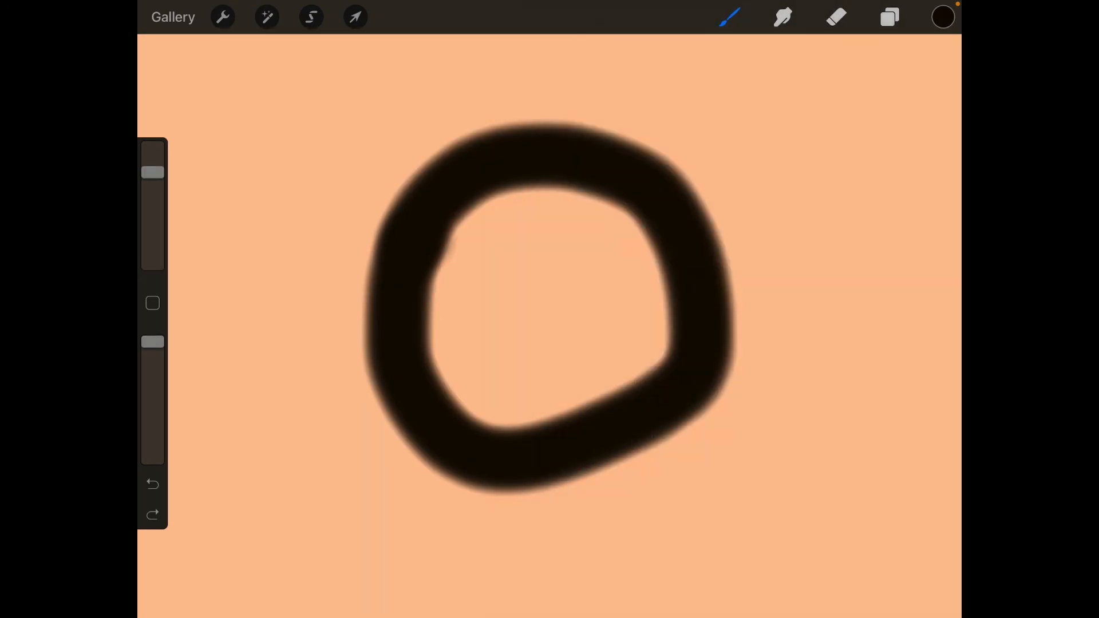
left_click(152, 484)
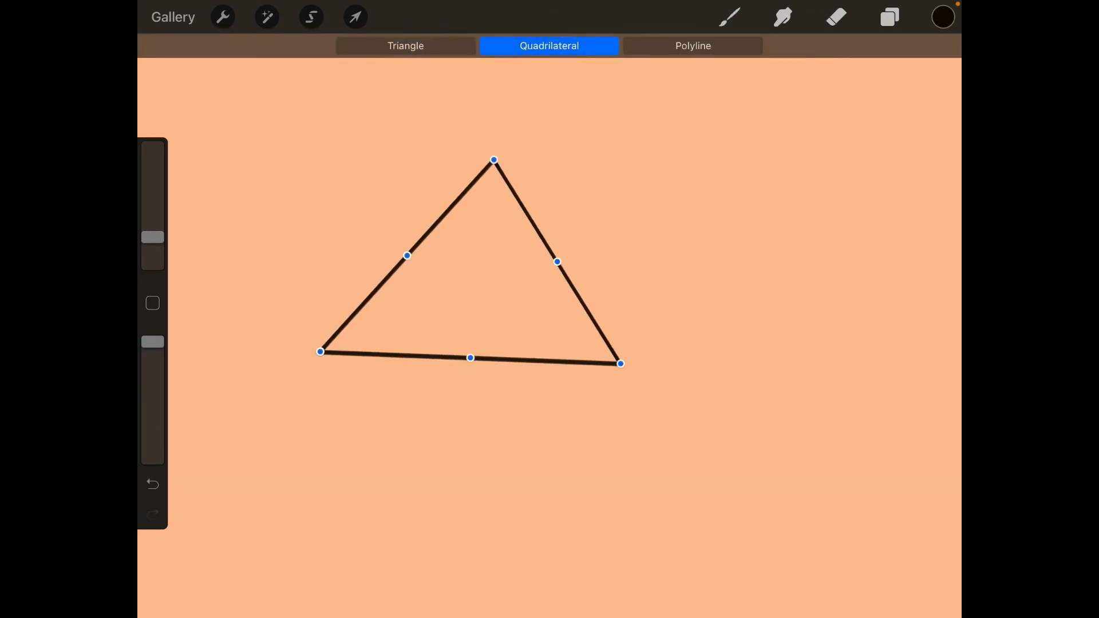
left_click(405, 46)
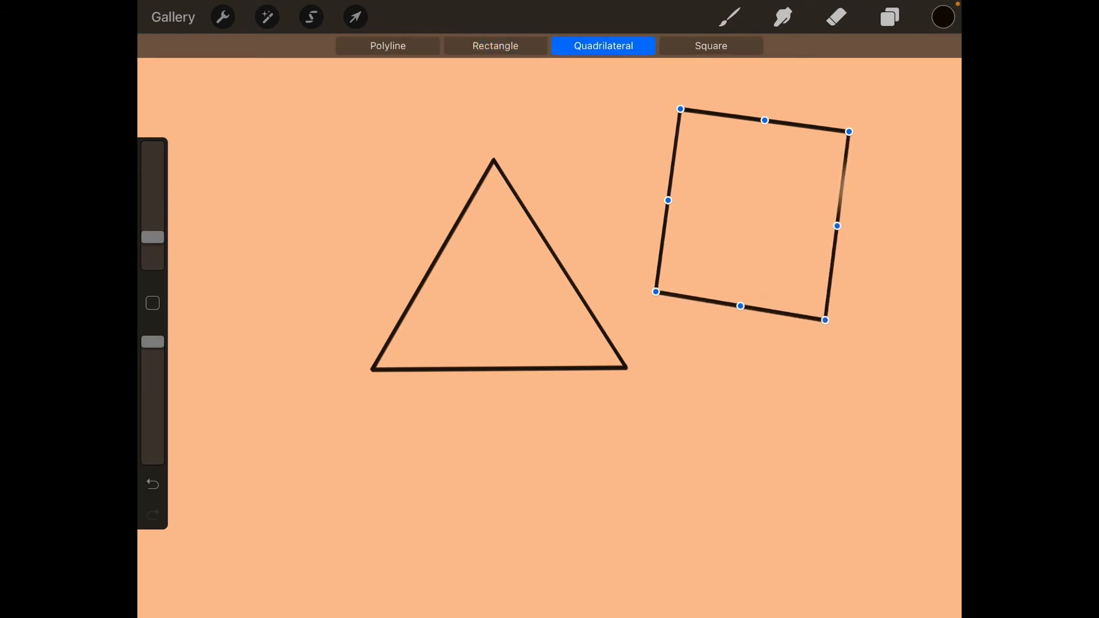
left_click(173, 16)
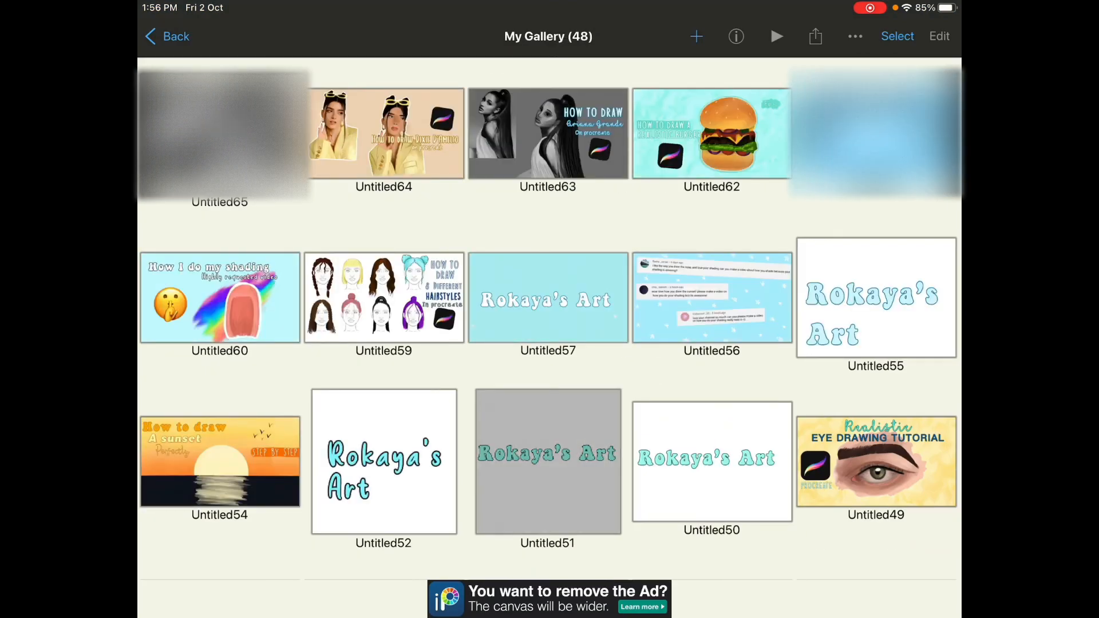
Step: Start a new blank canvas from My Gallery and bring up the brush list
scroll("down", 3)
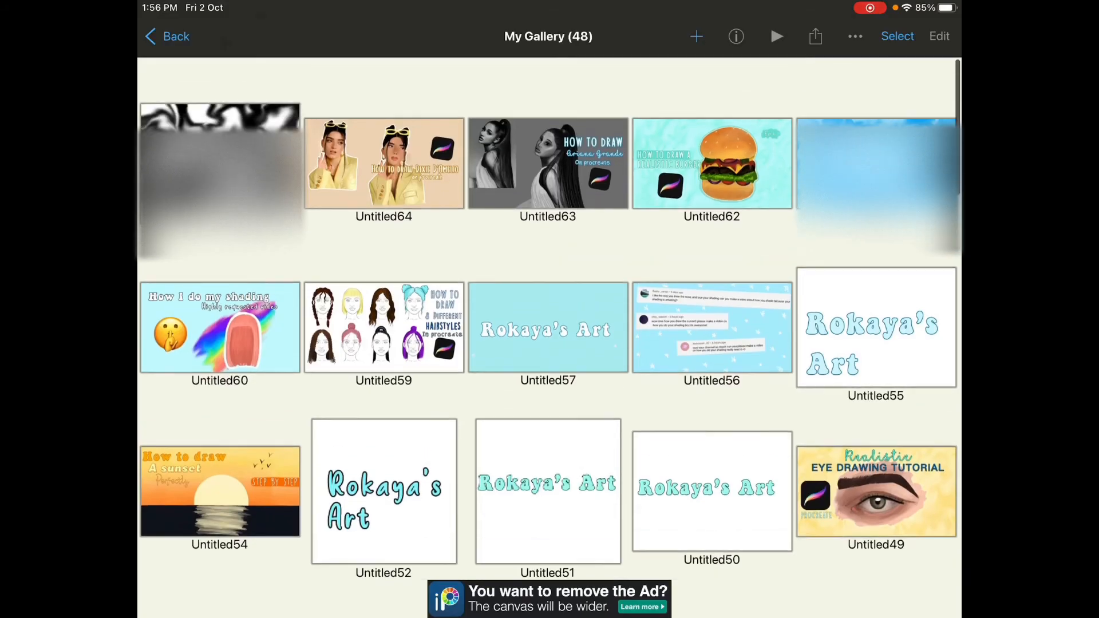
left_click(696, 35)
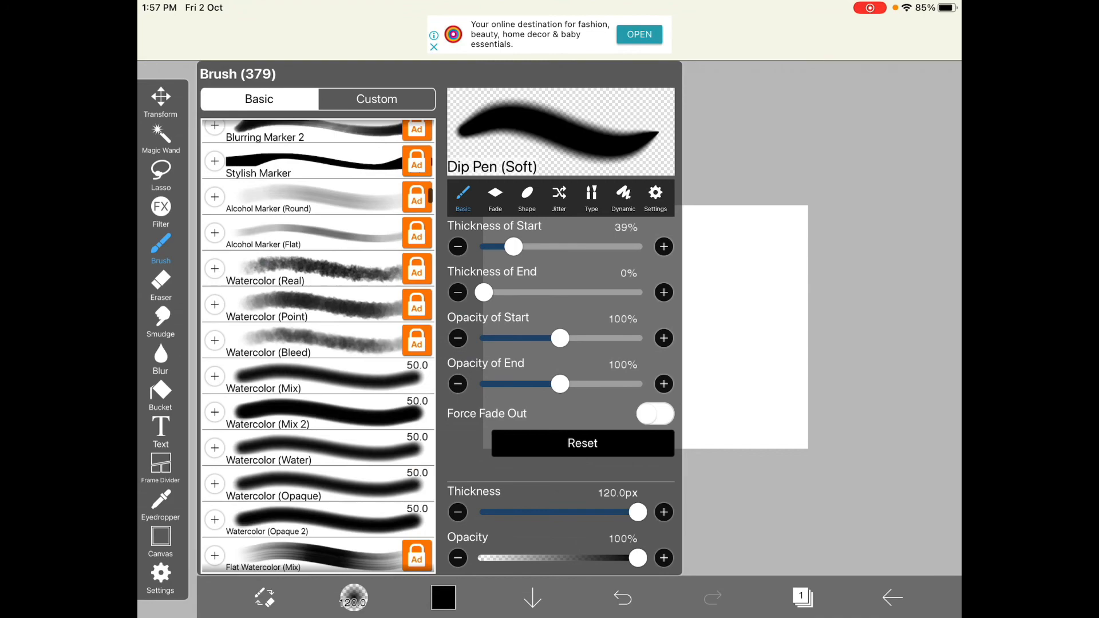
Step: Browse the brush list with test strokes, then try the Eraser on the canvas
scroll("up", 3)
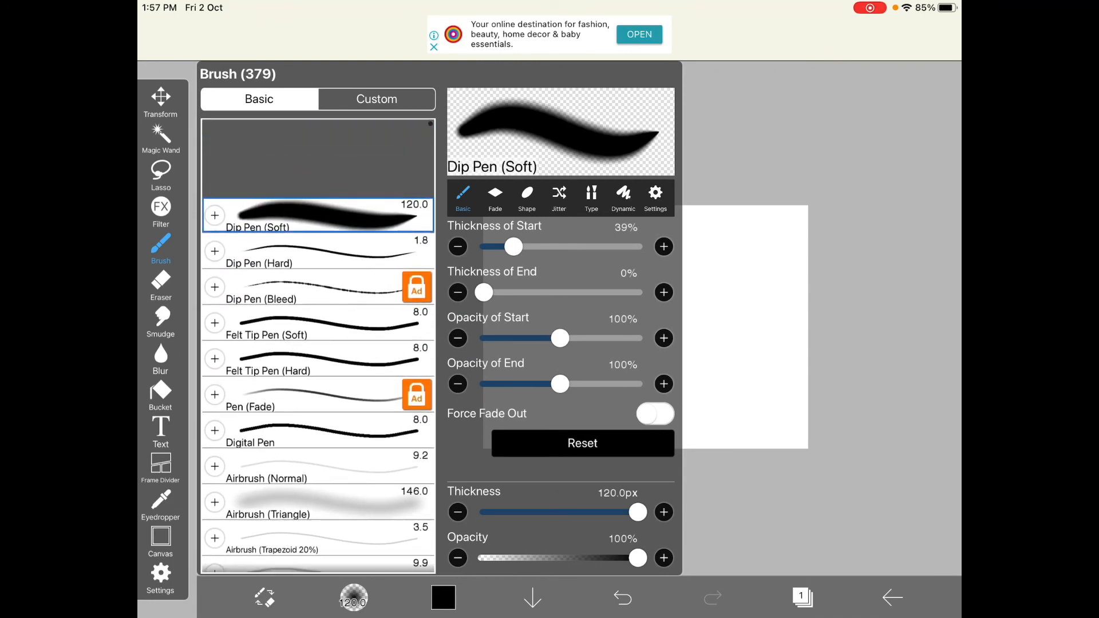
scroll("down", 3)
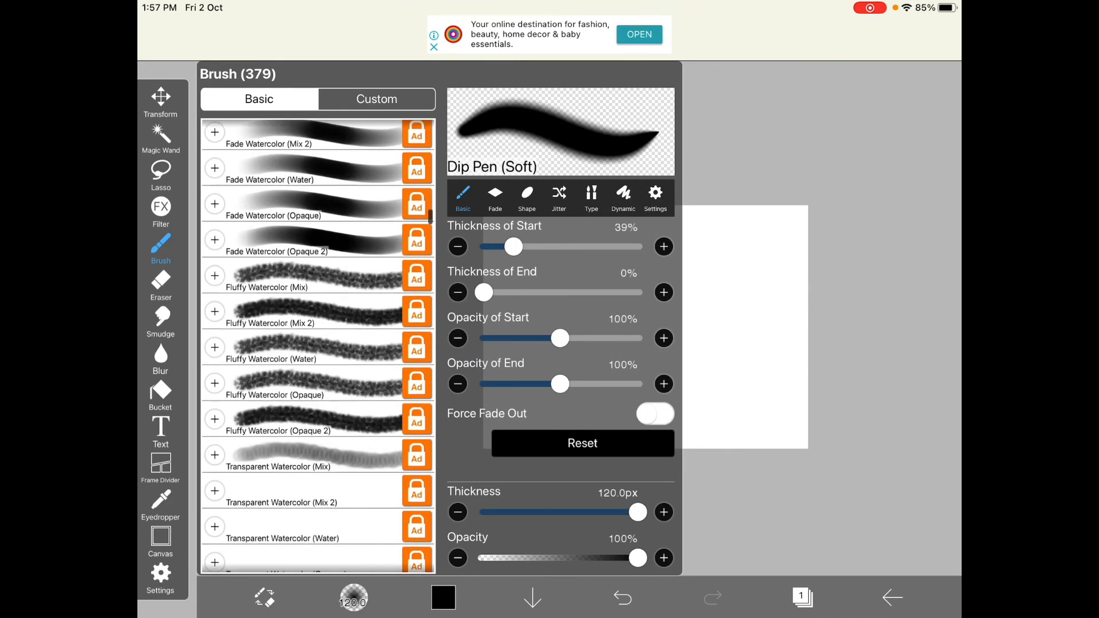
scroll("down", 3)
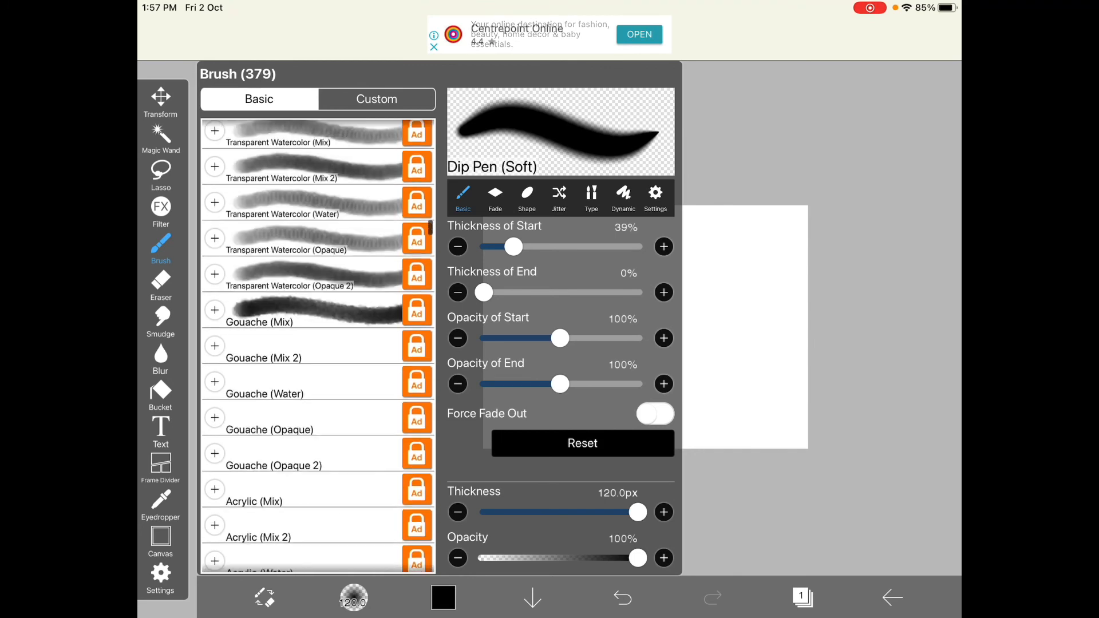
scroll("up", 3)
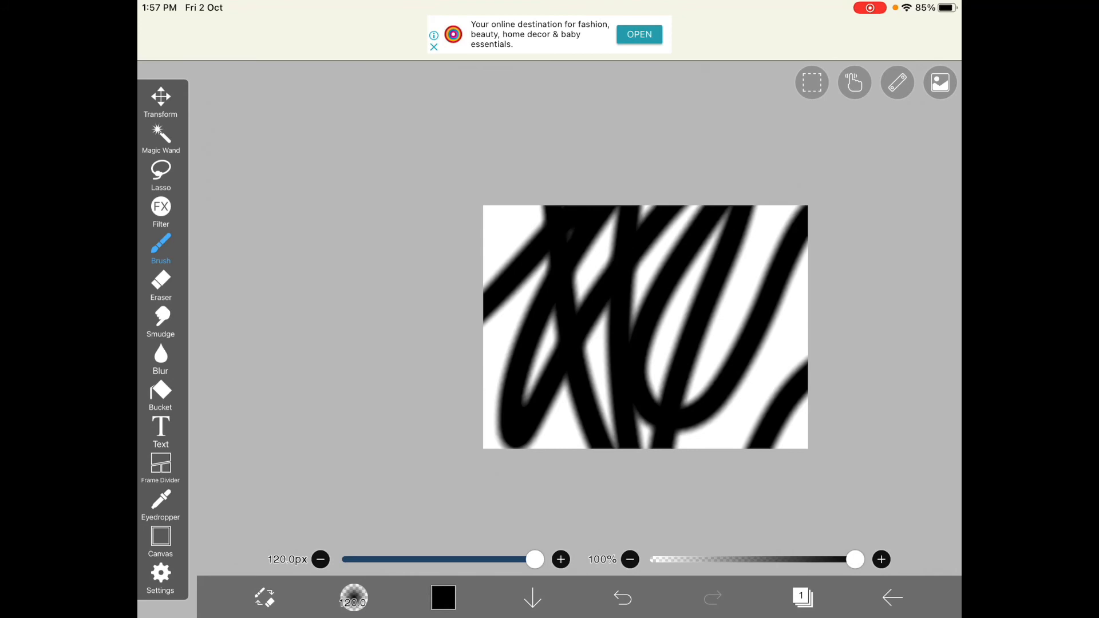
left_click(160, 288)
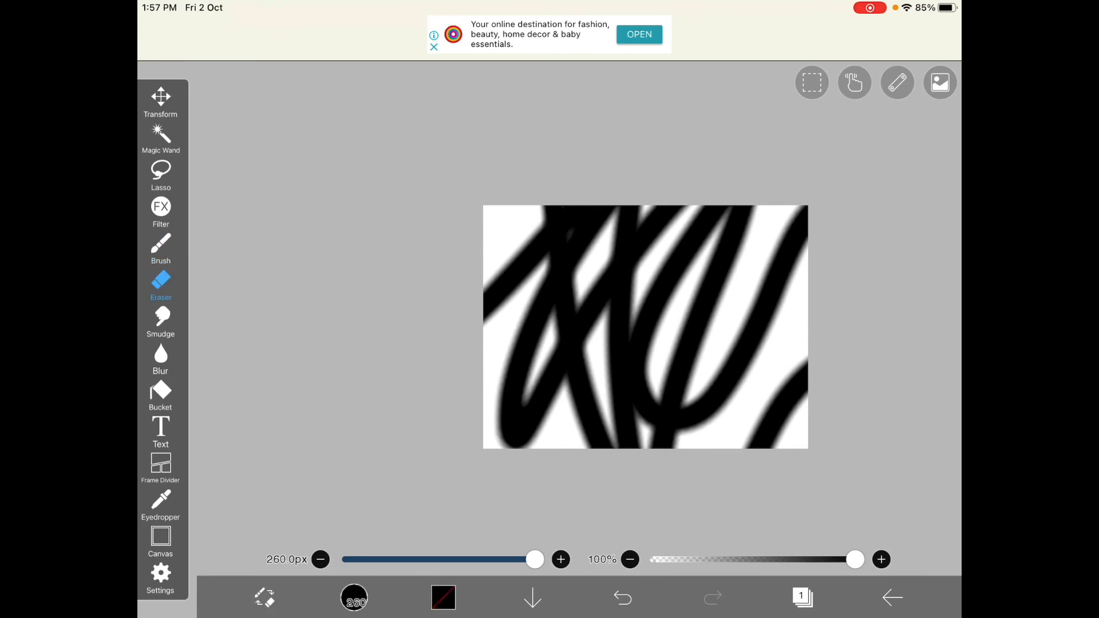
Step: Choose Dip Pen (Soft) and scribble the whole canvas black
left_click(160, 249)
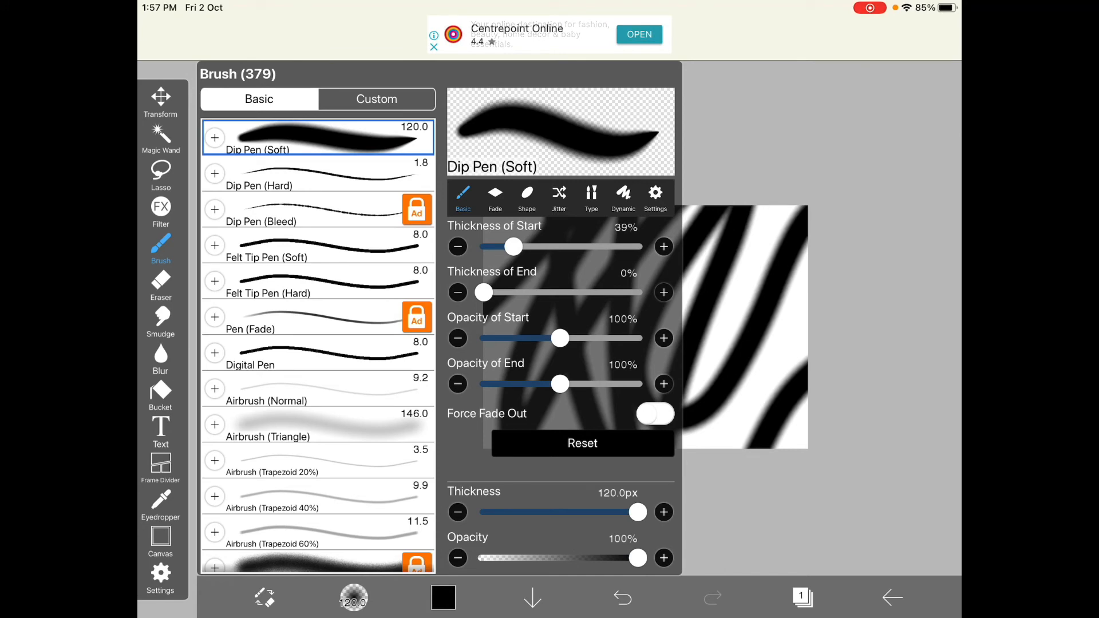
left_click(375, 99)
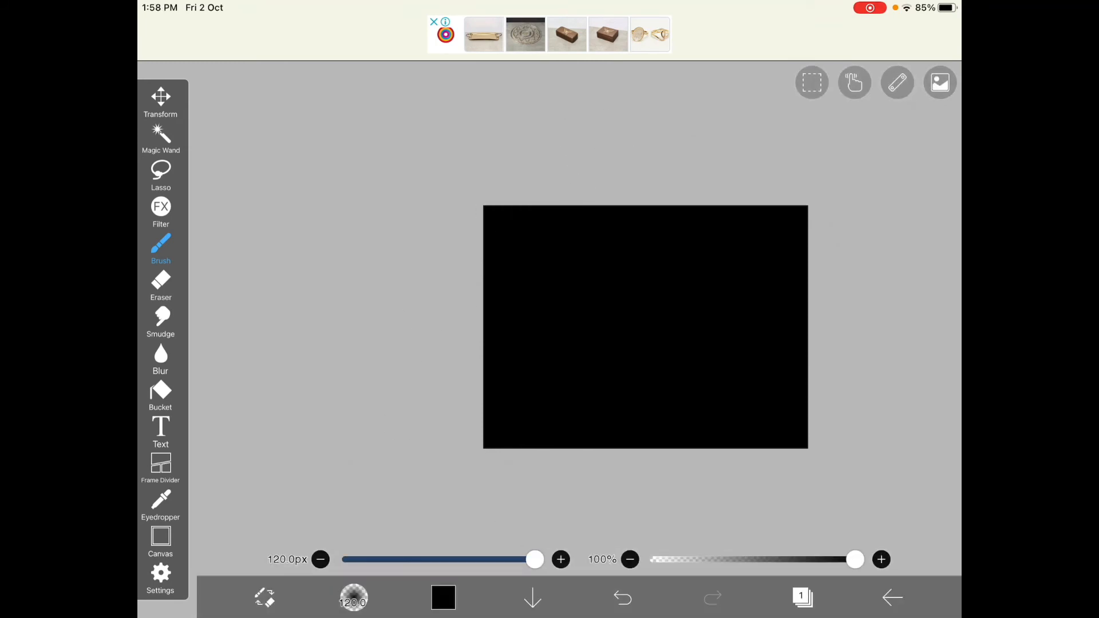
left_click(442, 597)
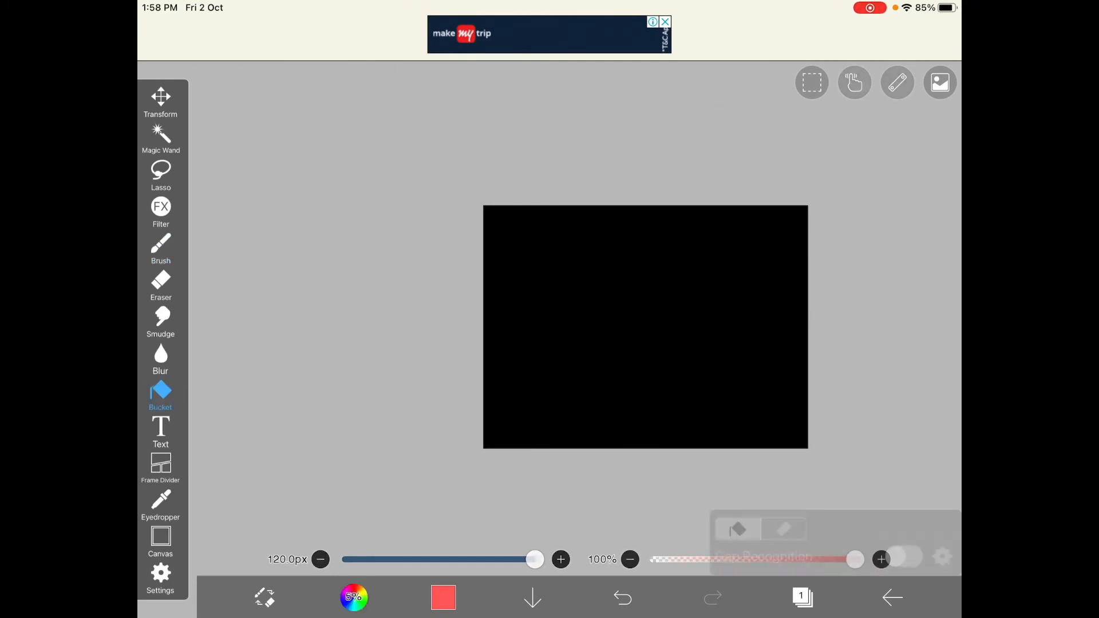
Step: Fill the whole canvas red with the Bucket and place a new text box
left_click(645, 326)
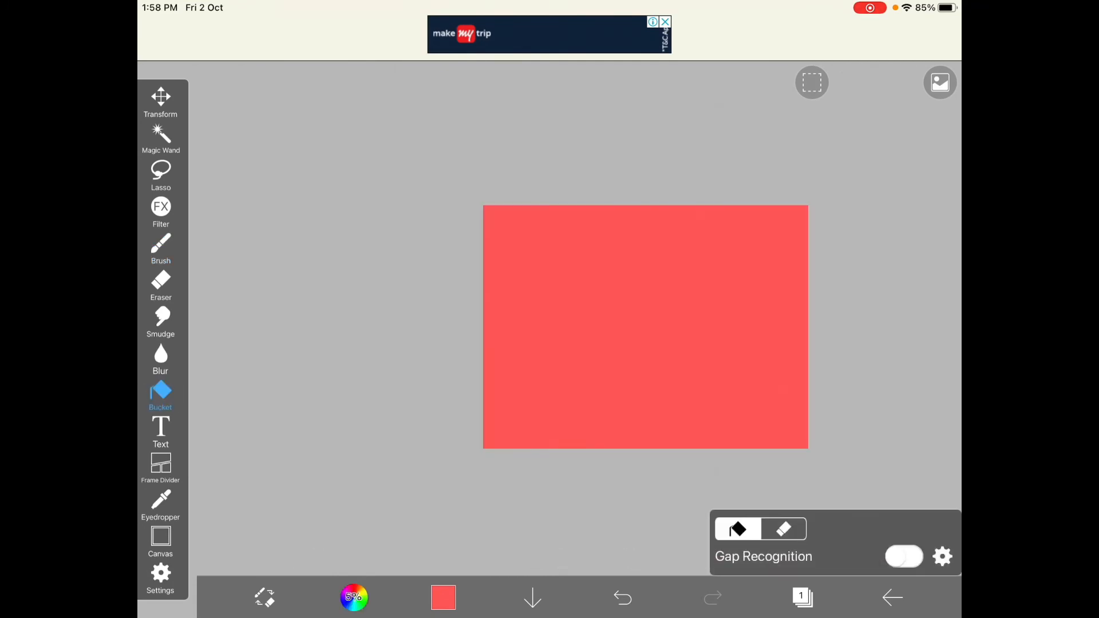
left_click(160, 431)
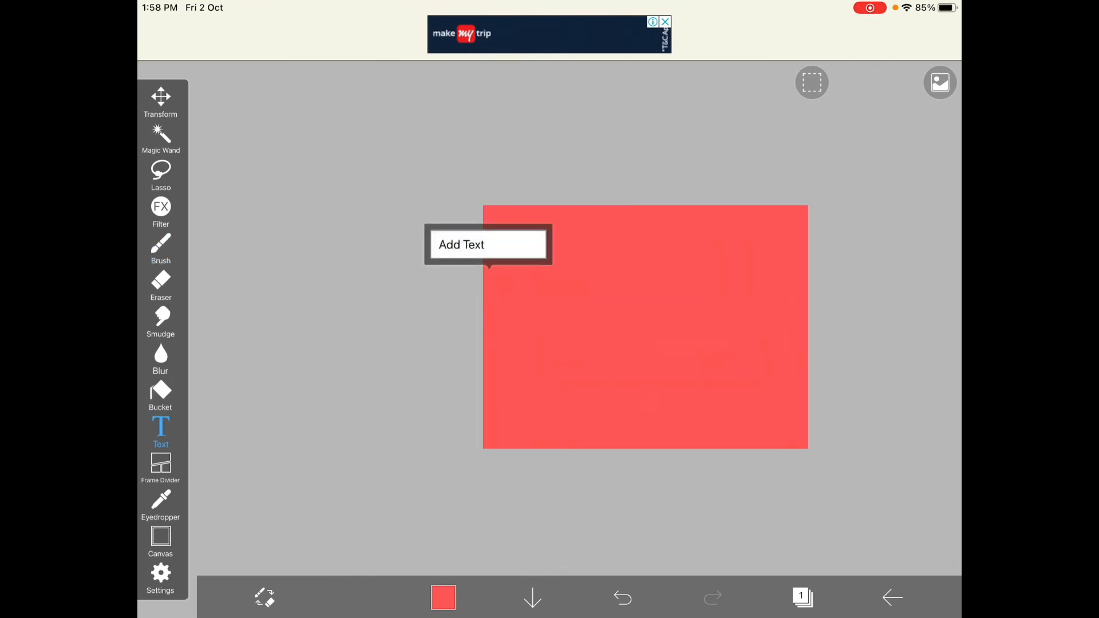
left_click(487, 244)
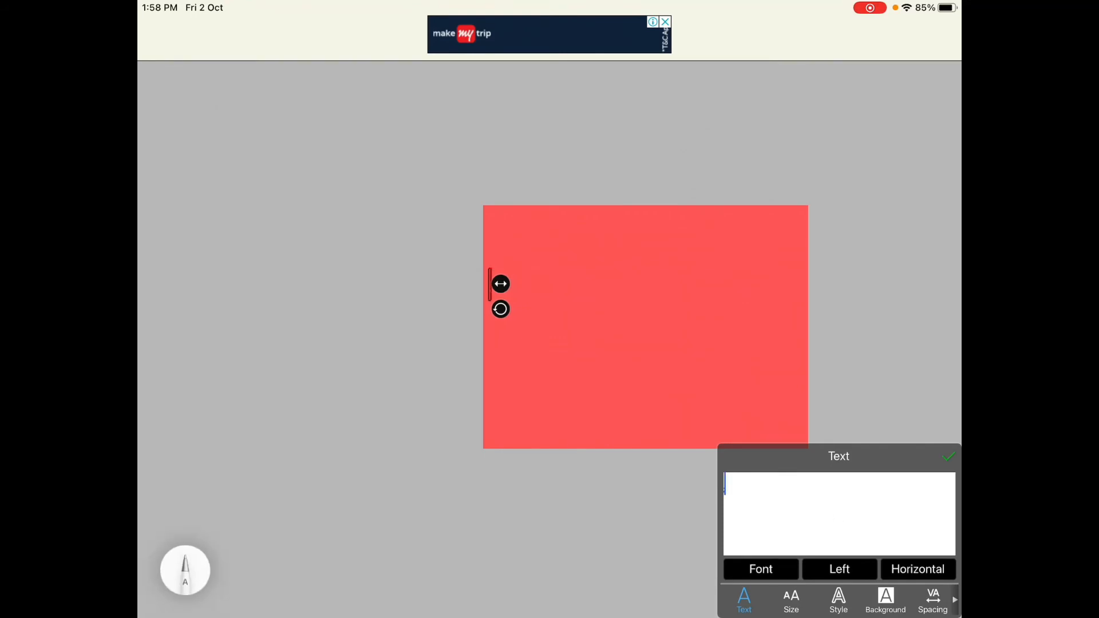
Step: Enter the yellow text '.gsbxh', confirm it and position it near the left edge
left_click(838, 512)
type("gsbxh")
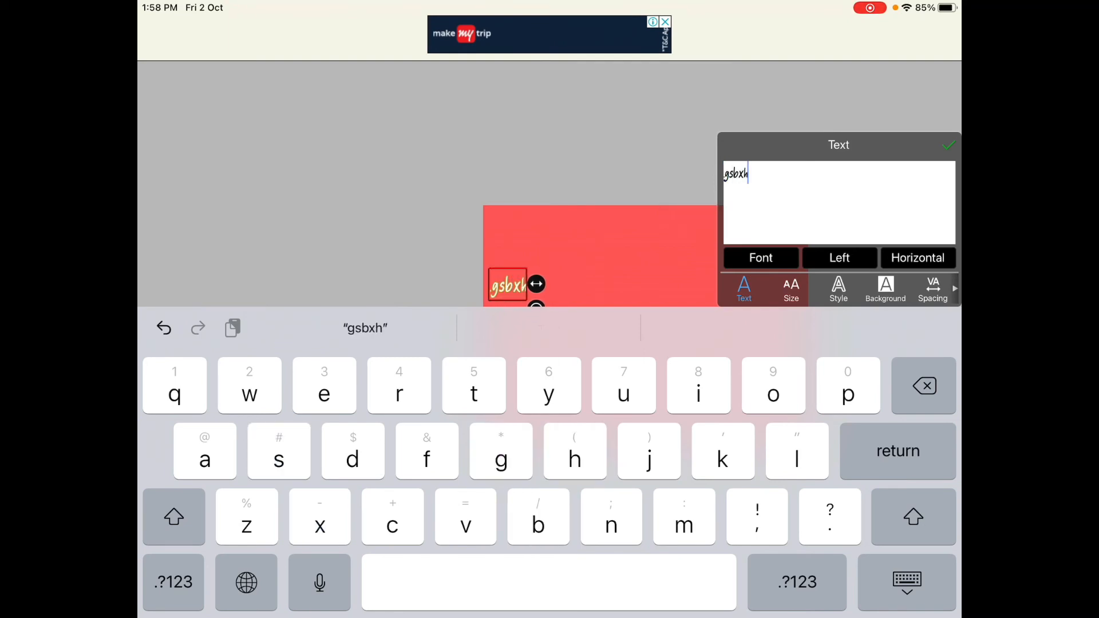
left_click(949, 145)
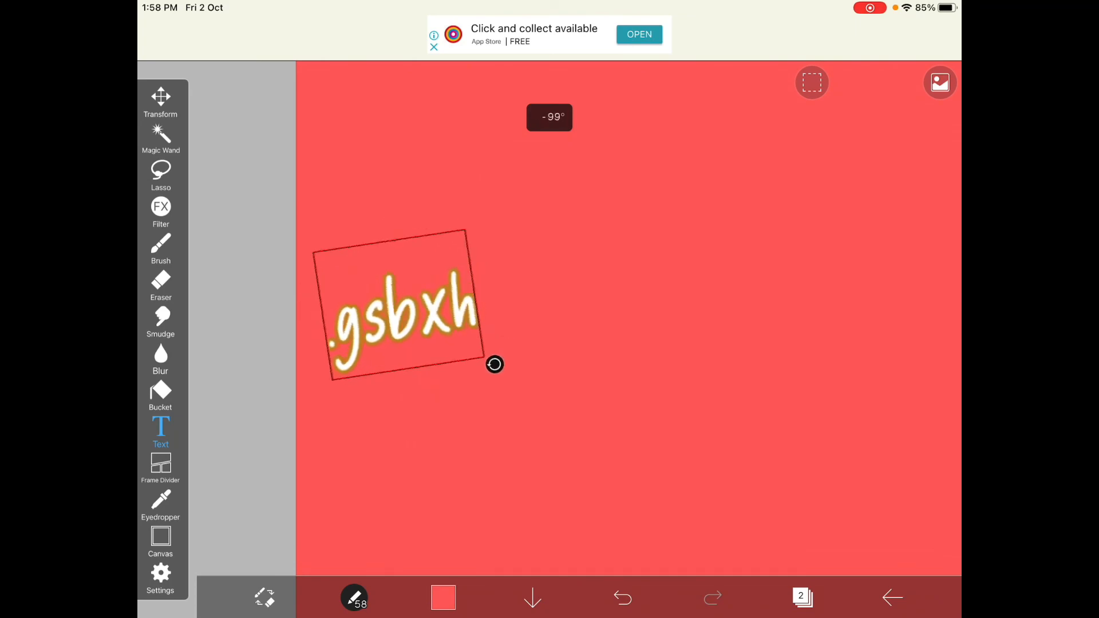
left_click(801, 597)
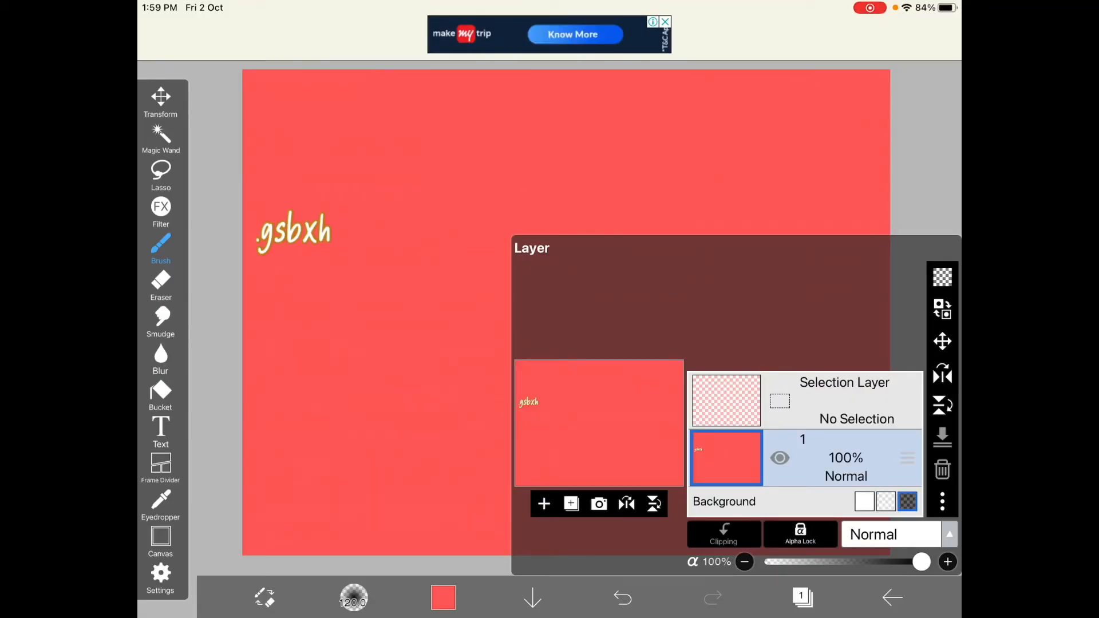
Step: Apply a horizontal line screen tone to the red layer, replacing it with black-and-white stripes
left_click(907, 502)
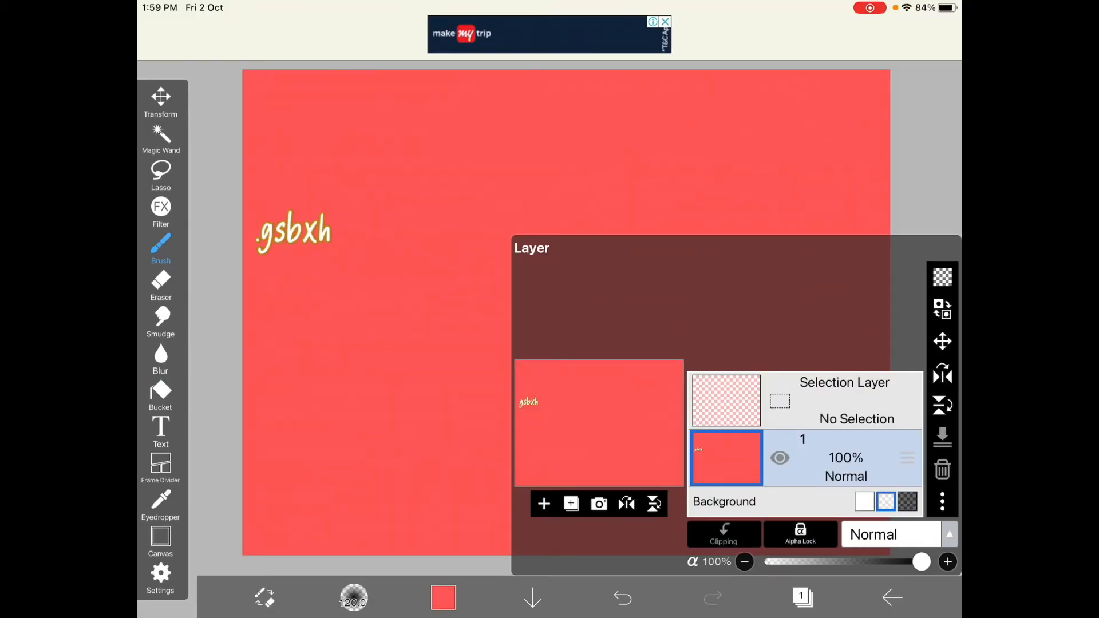
left_click(864, 502)
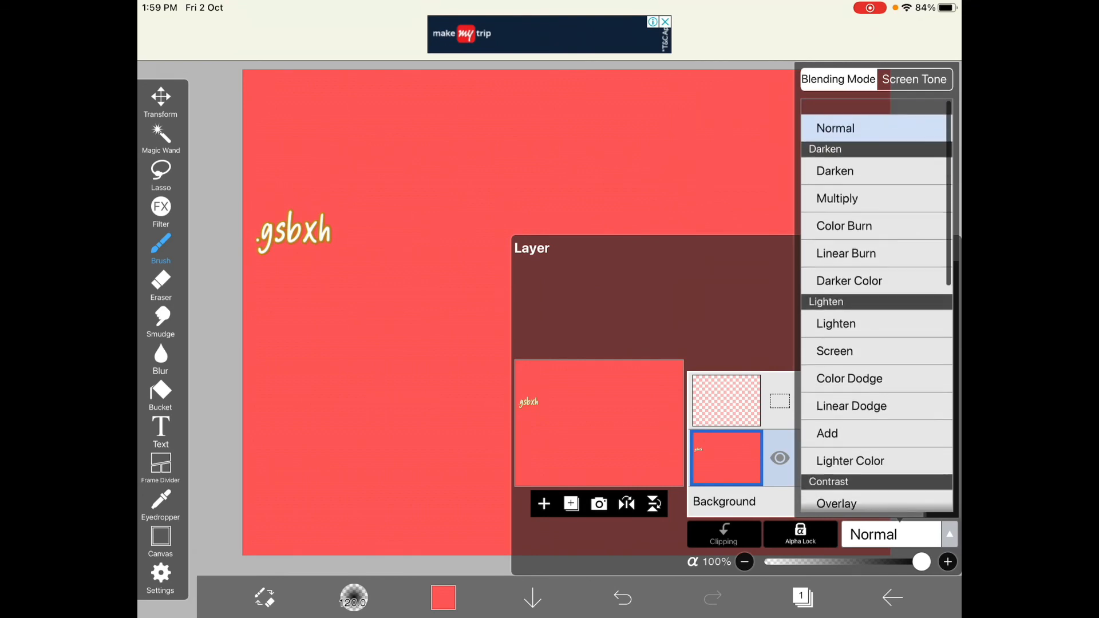
left_click(914, 79)
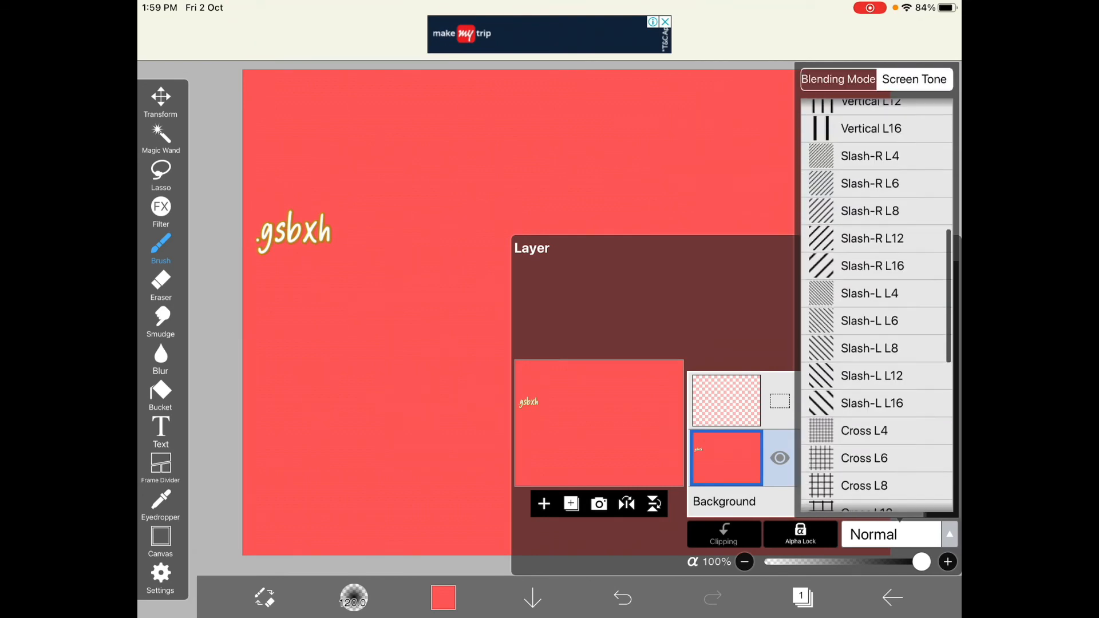
left_click(873, 266)
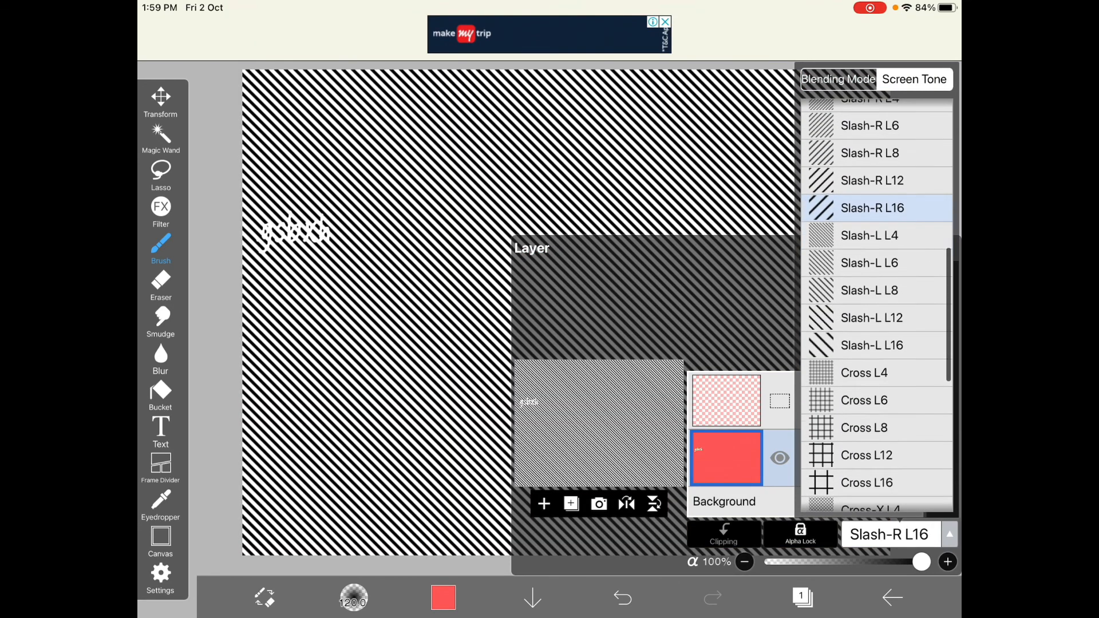
left_click(869, 229)
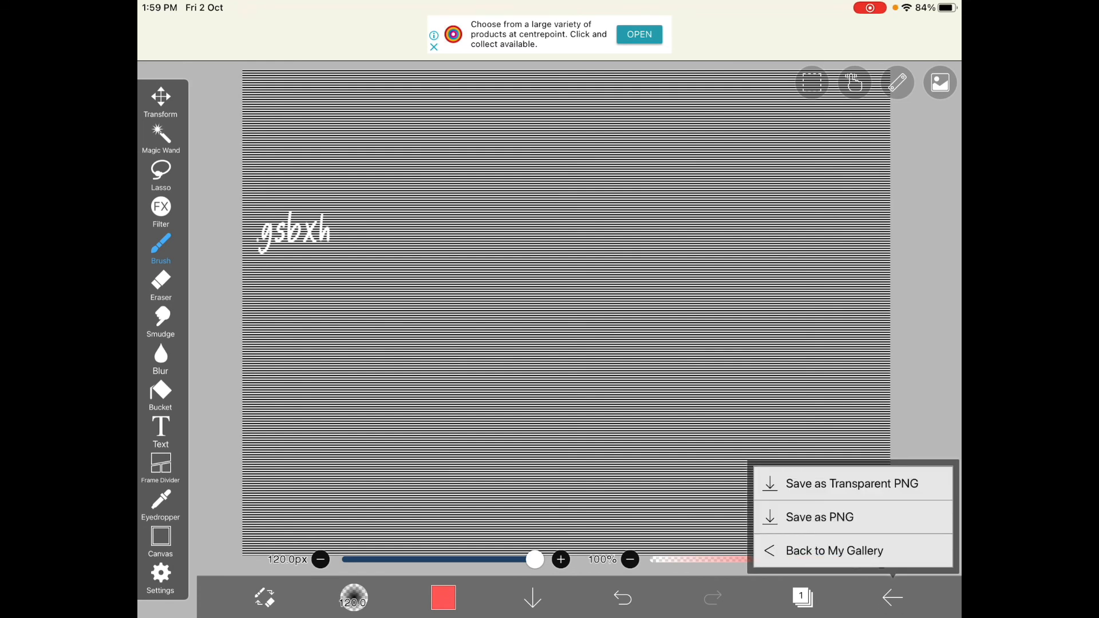
Step: Return to My Gallery, play the drawing's time-lapse, then close the playback
left_click(834, 551)
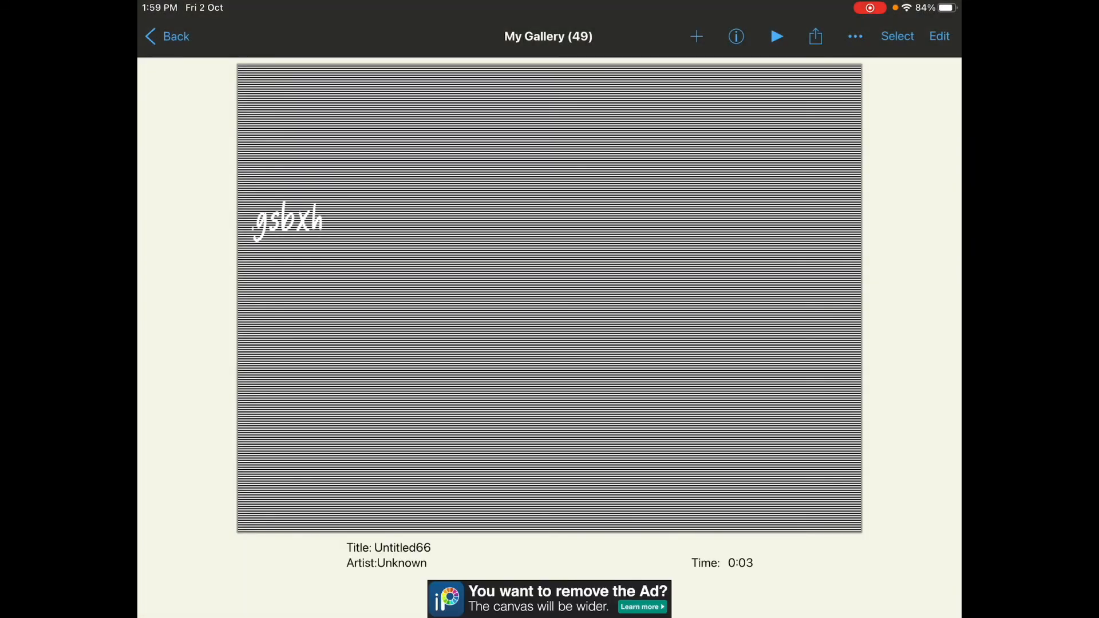
left_click(776, 36)
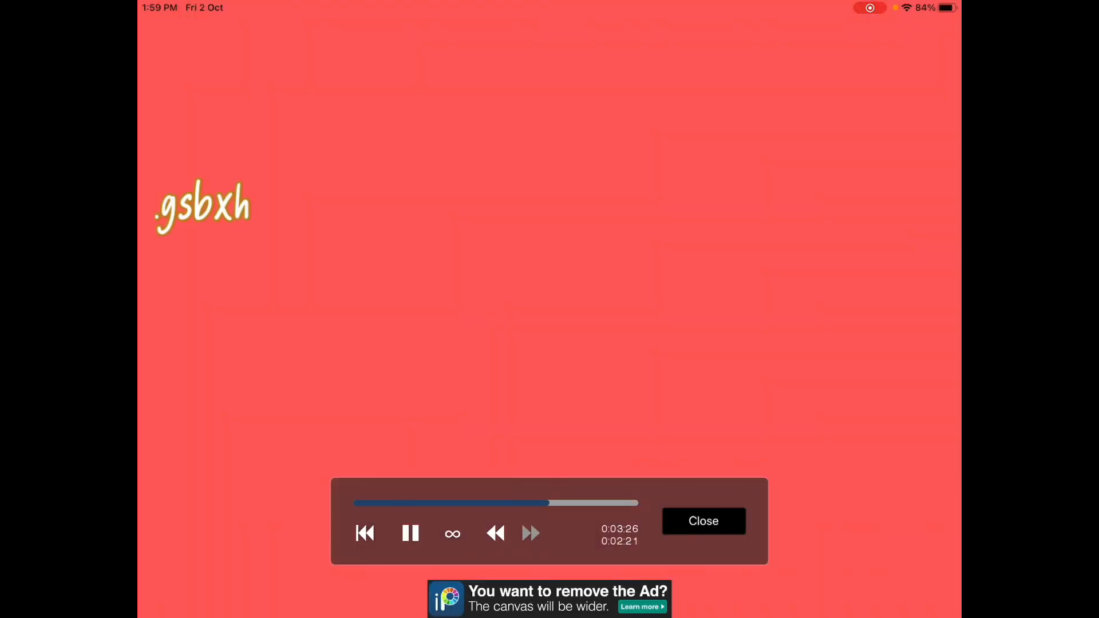
left_click(703, 521)
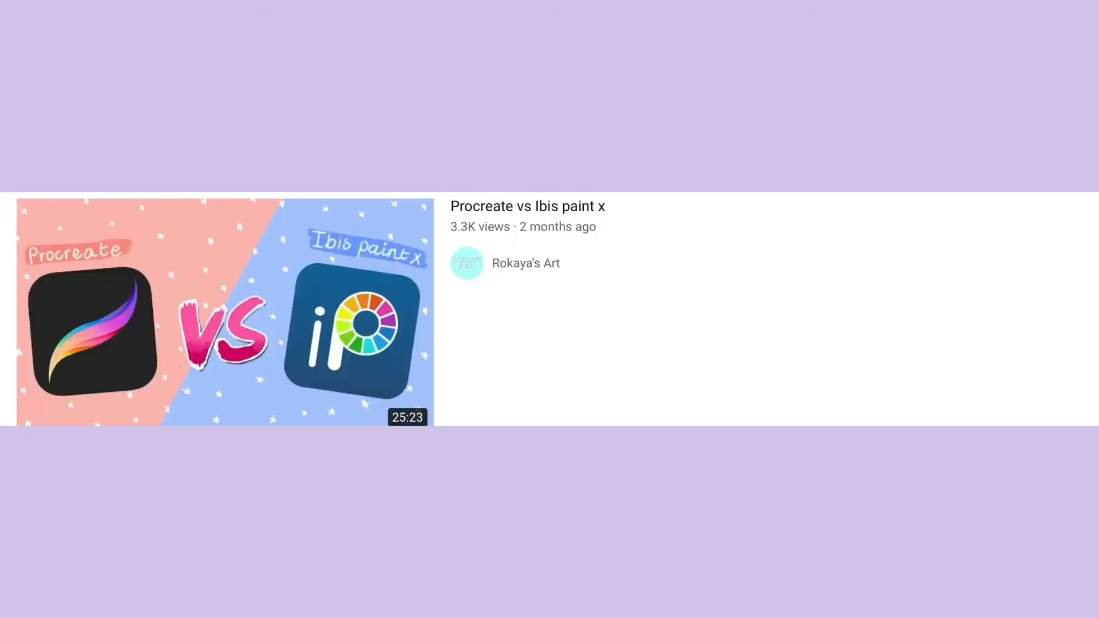